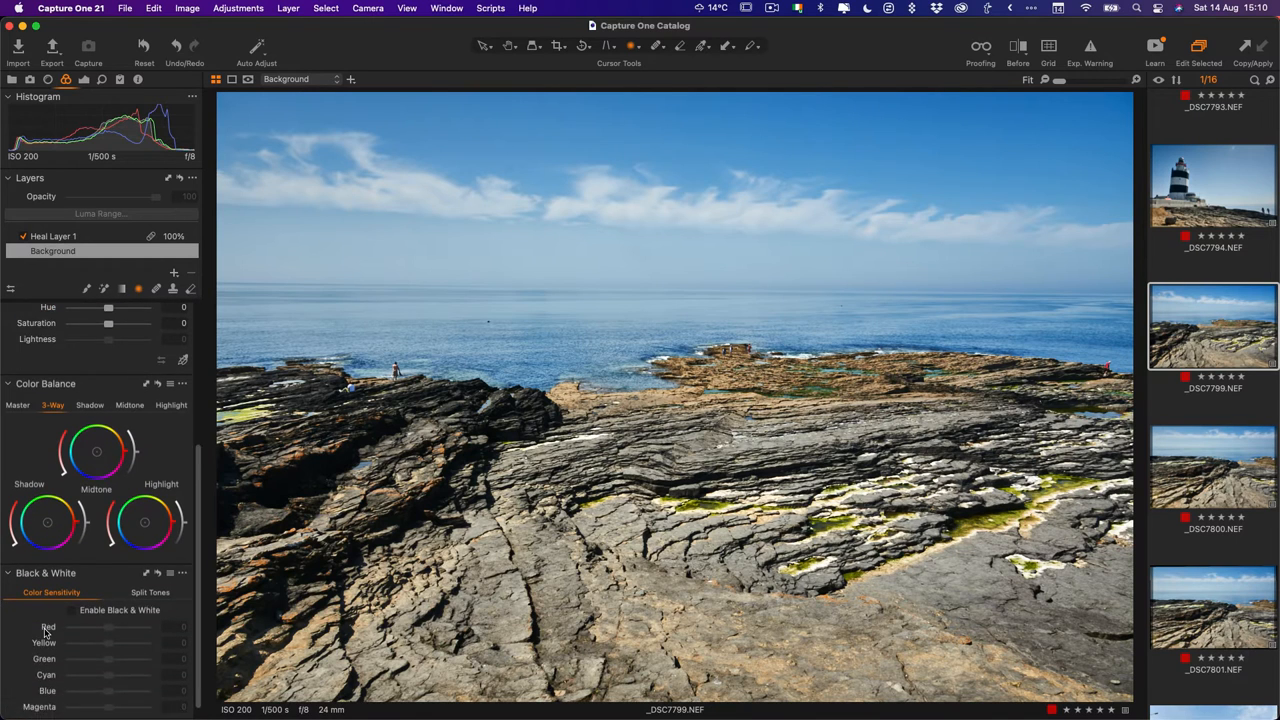
Step: Enable Black & White on the coastal rock photo _DSC7799
{"action": "left_click", "coordinate": [72, 592]}
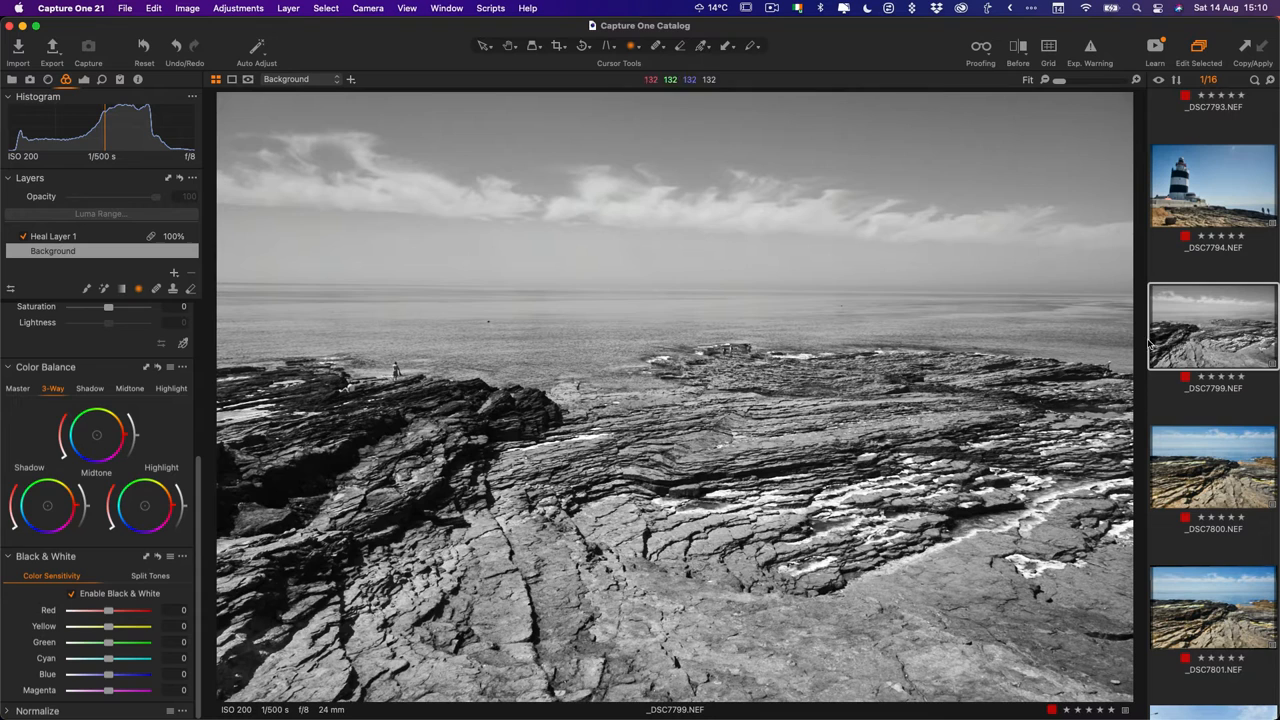
{"action": "mouse_move", "coordinate": [1190, 338]}
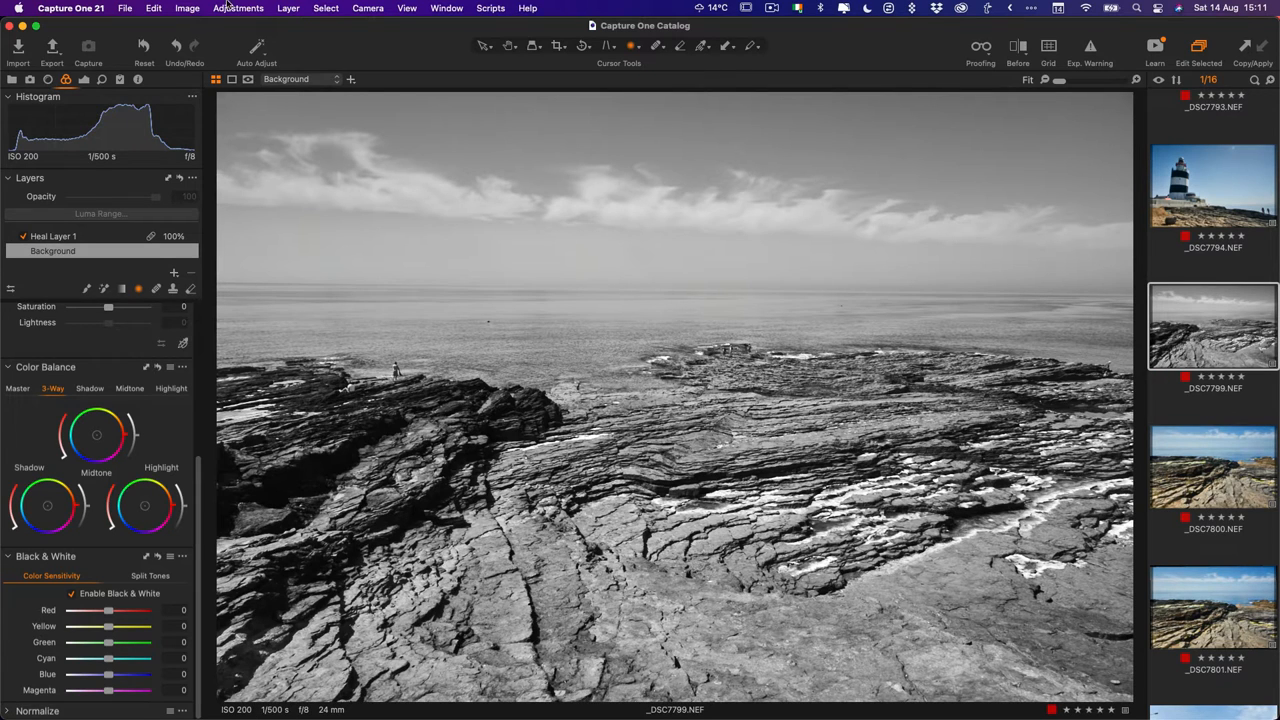
Step: Copy _DSC7799's adjustments via Adjustments > Copy Adjustments, then select _DSC7800 in the filmstrip
{"action": "left_click", "coordinate": [236, 8]}
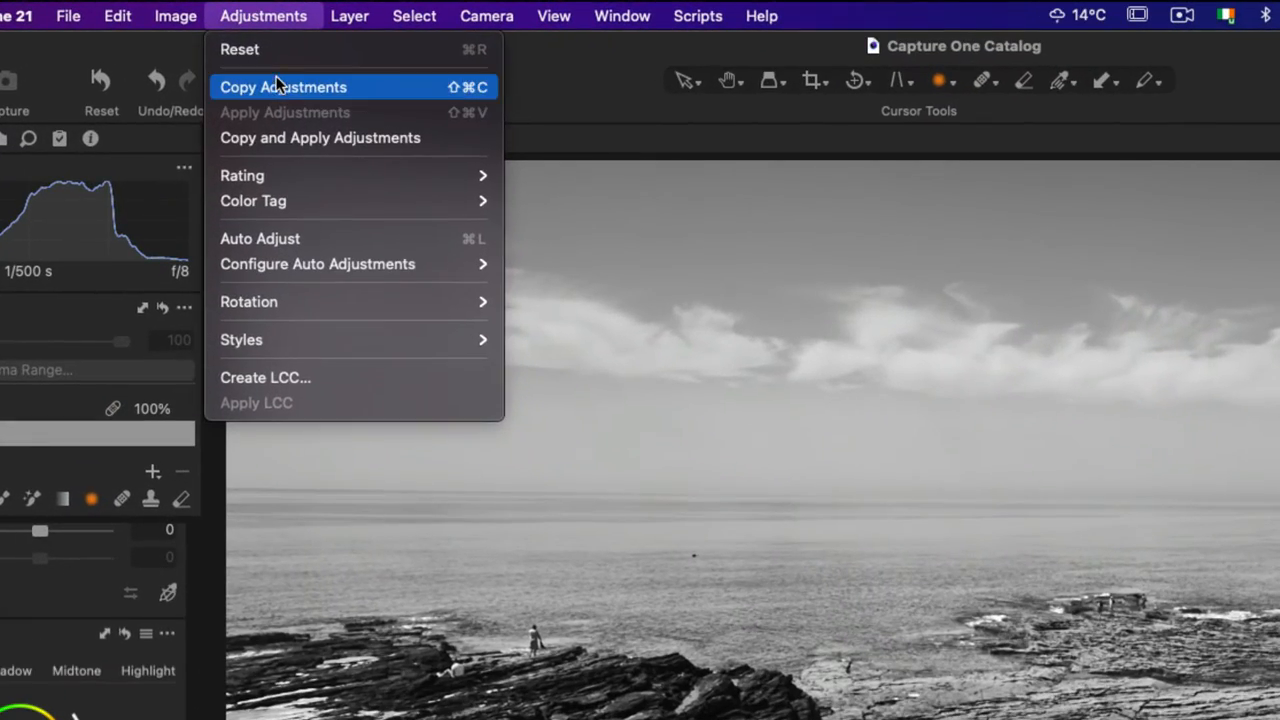
{"action": "left_click", "coordinate": [284, 88]}
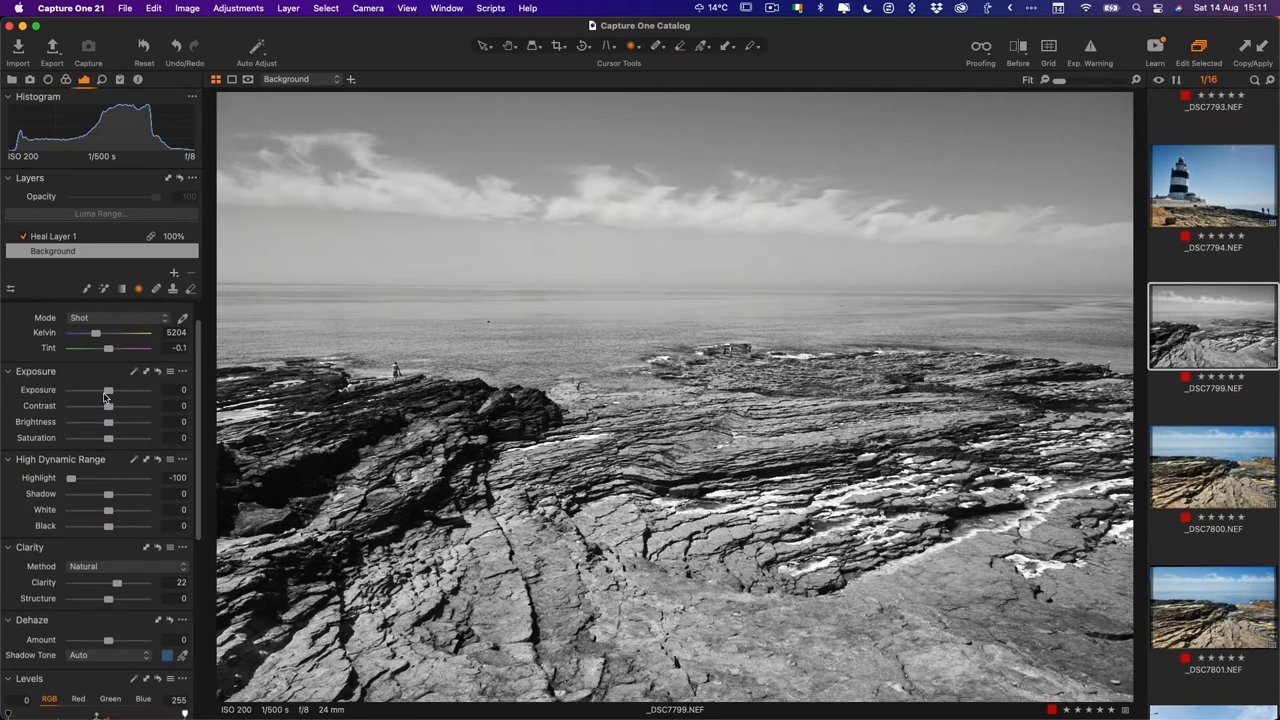
{"action": "scroll", "scroll_direction": "down", "scroll_amount": 3}
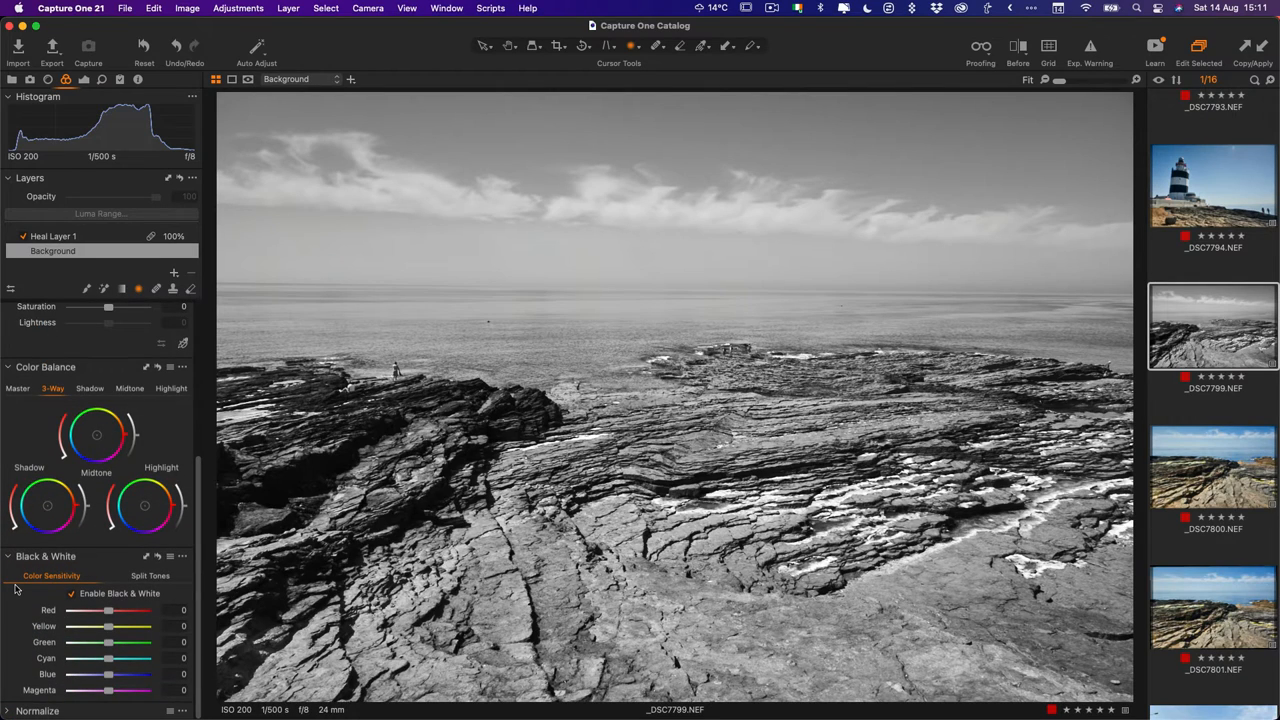
{"action": "left_click", "coordinate": [1212, 468]}
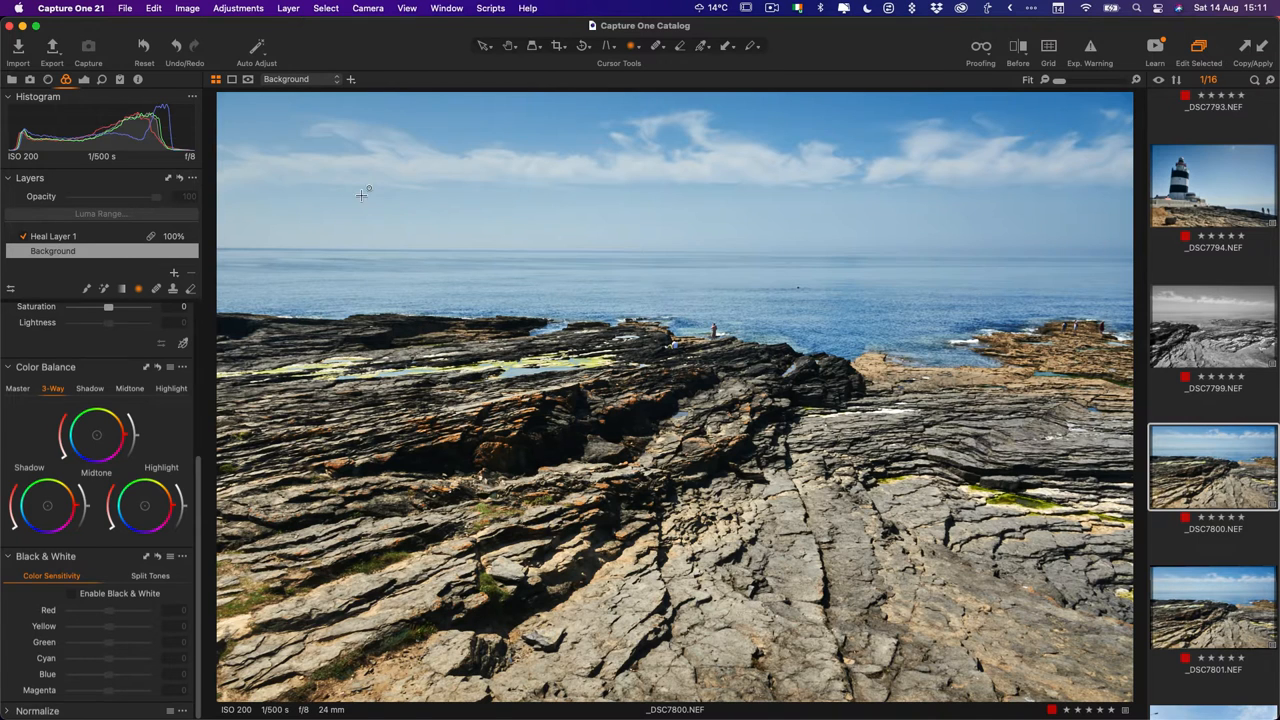
Step: Bring up the Adjustments menu for _DSC7800, ready to apply the copied settings
{"action": "left_click", "coordinate": [238, 8]}
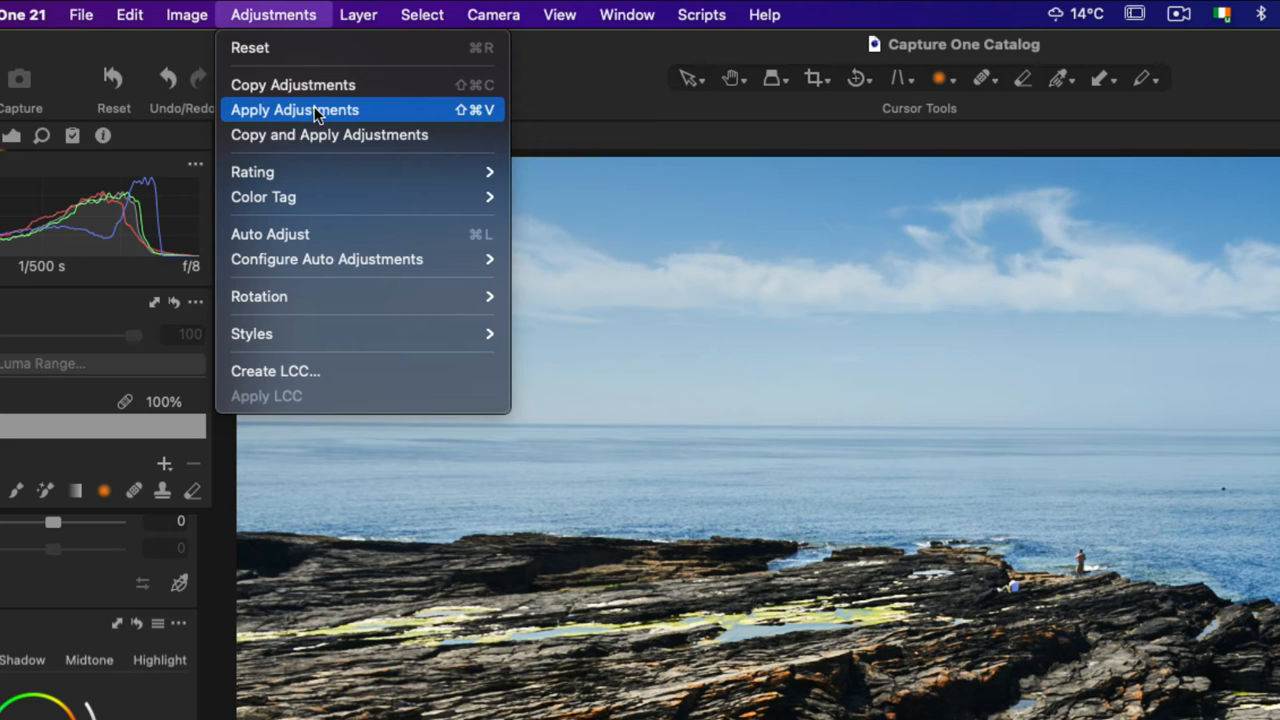
{"action": "mouse_move", "coordinate": [292, 84]}
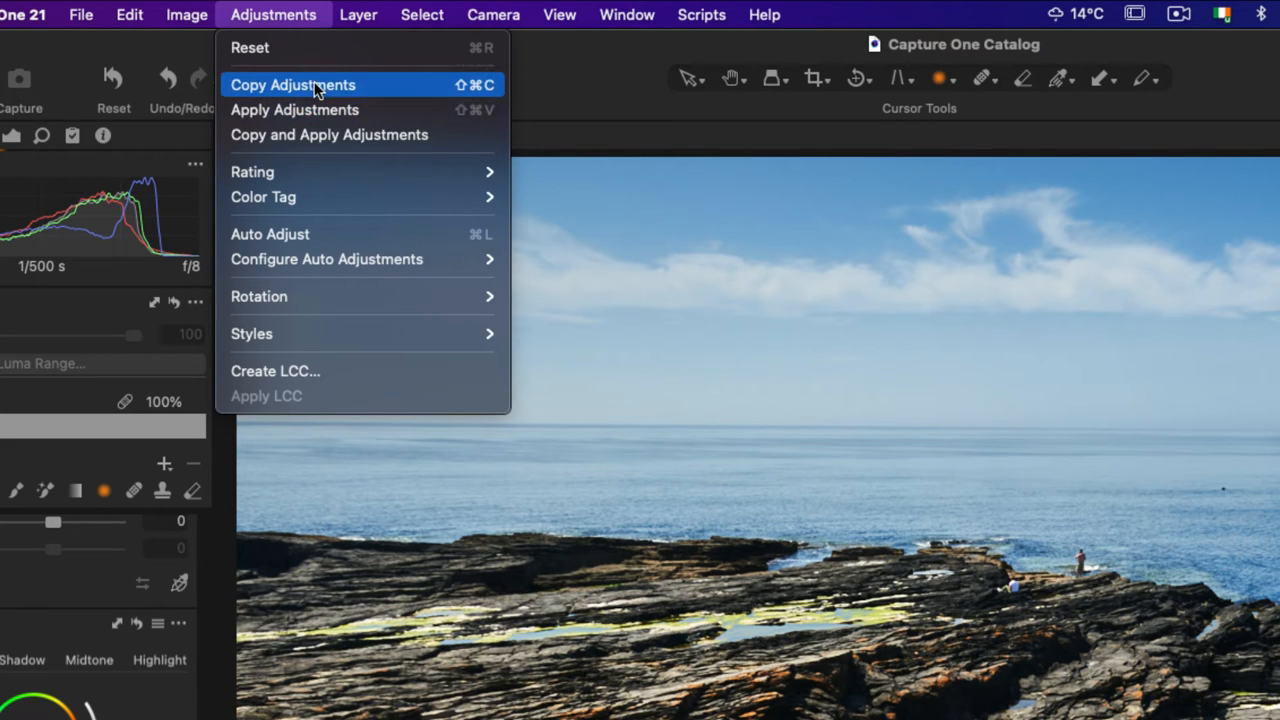
{"action": "mouse_move", "coordinate": [320, 110]}
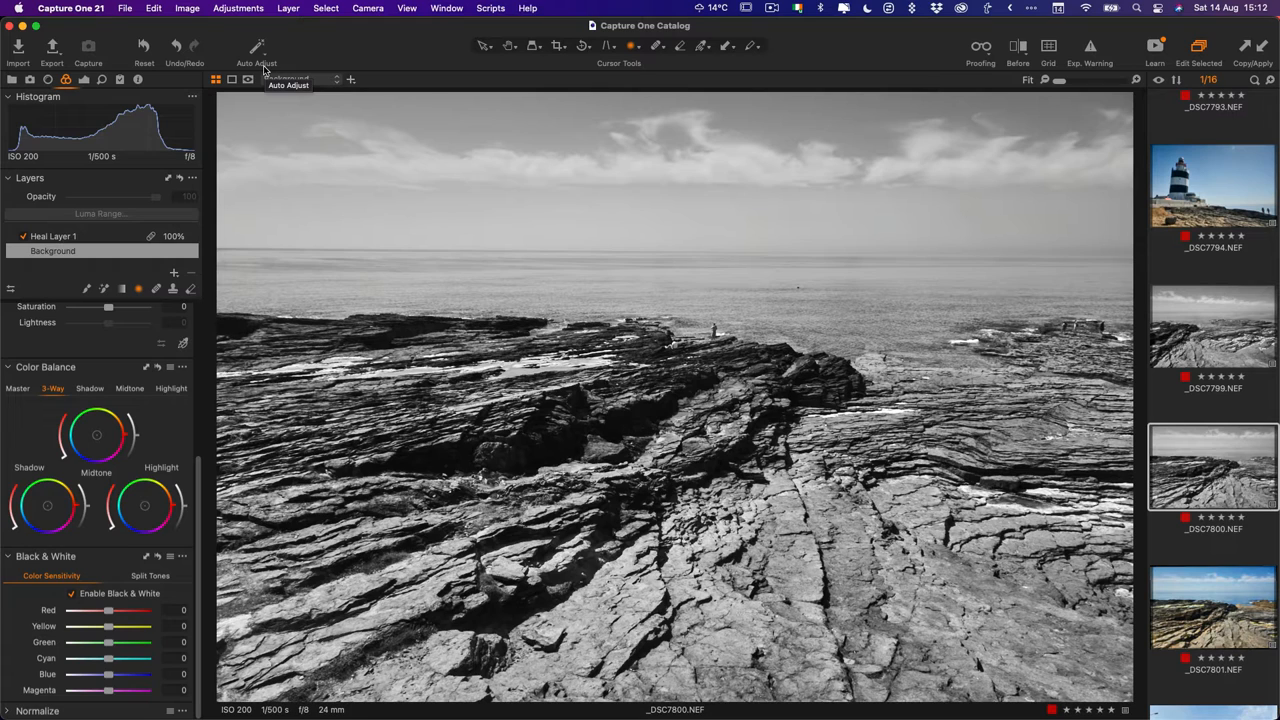
{"action": "mouse_move", "coordinate": [298, 88]}
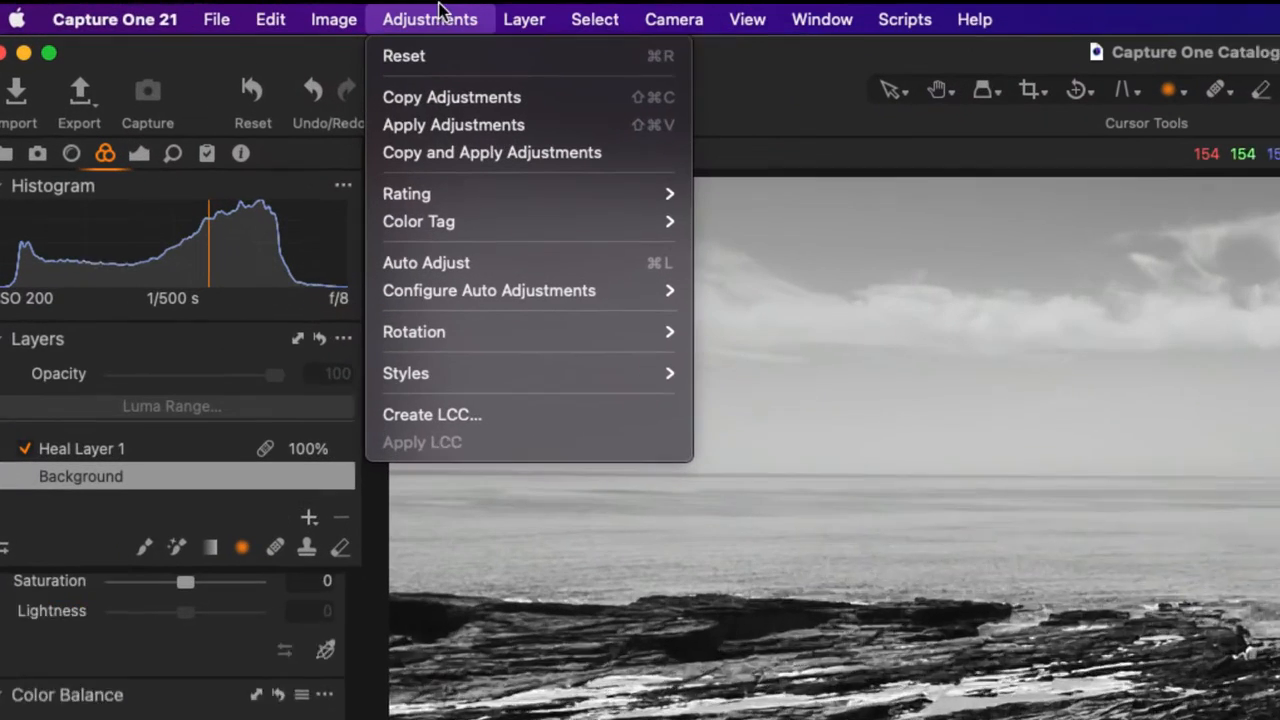
{"action": "mouse_move", "coordinate": [502, 172]}
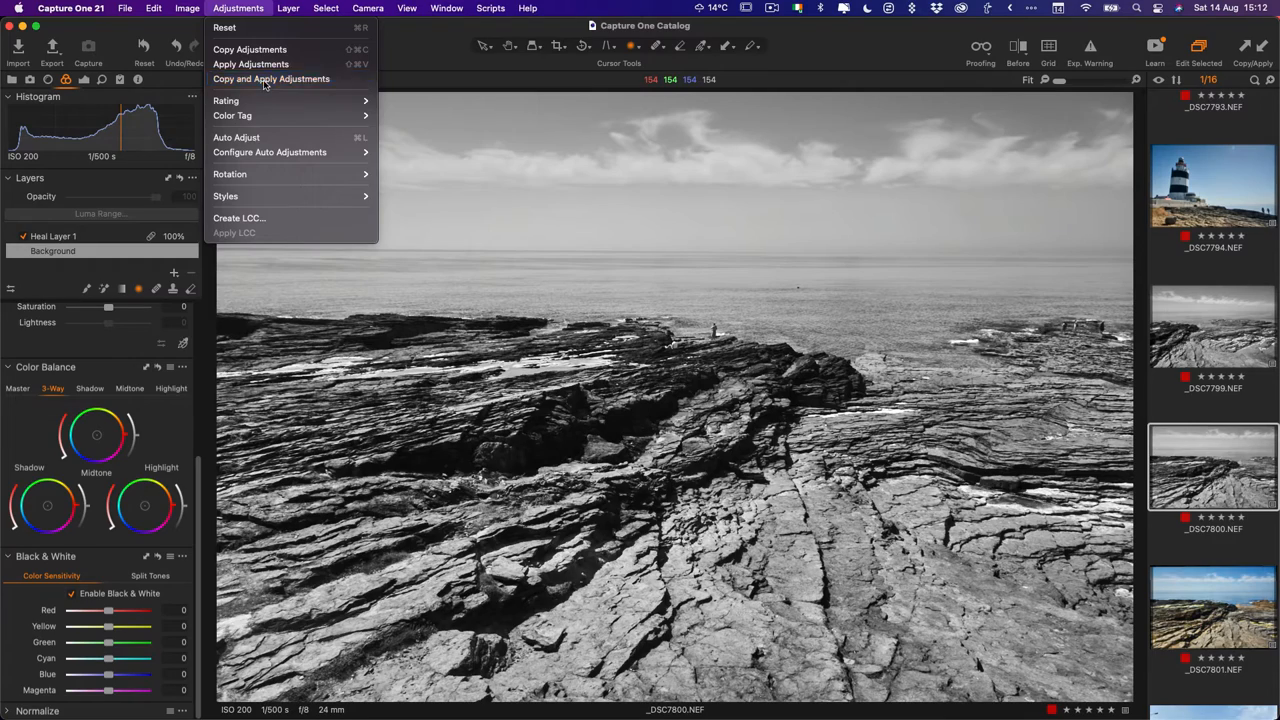
{"action": "left_click", "coordinate": [272, 80]}
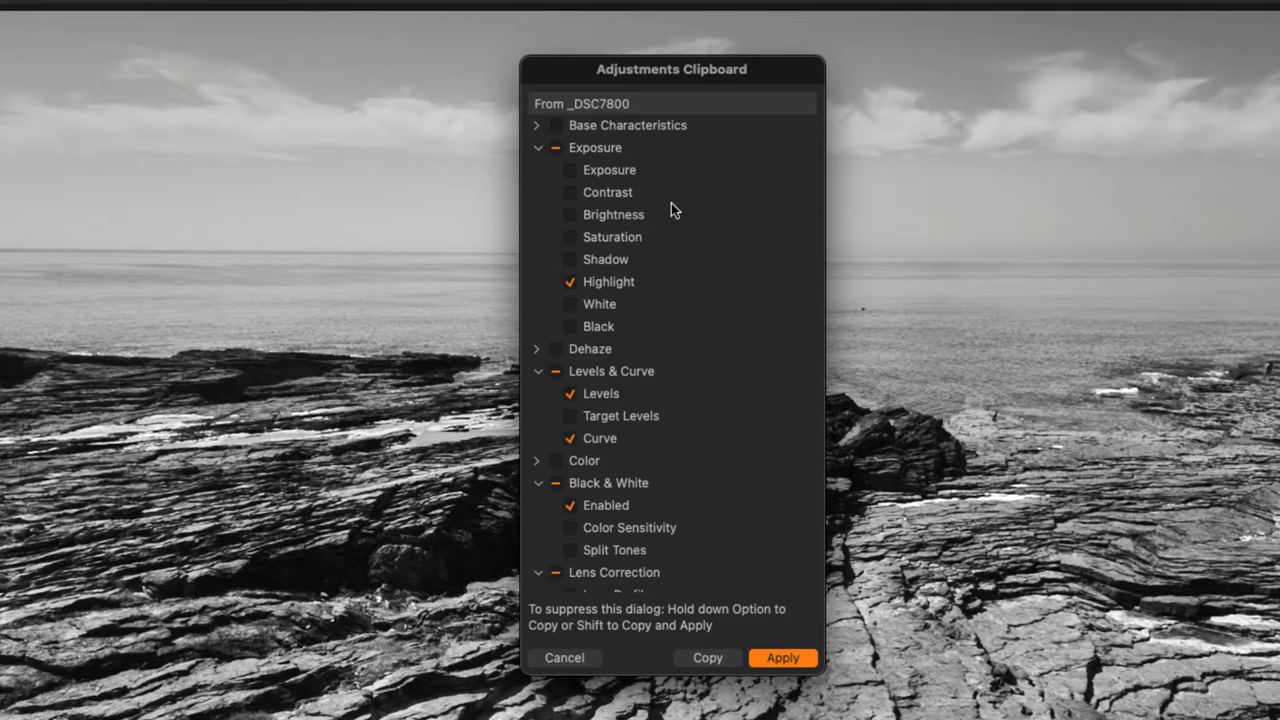
{"action": "scroll", "scroll_direction": "down", "scroll_amount": 3}
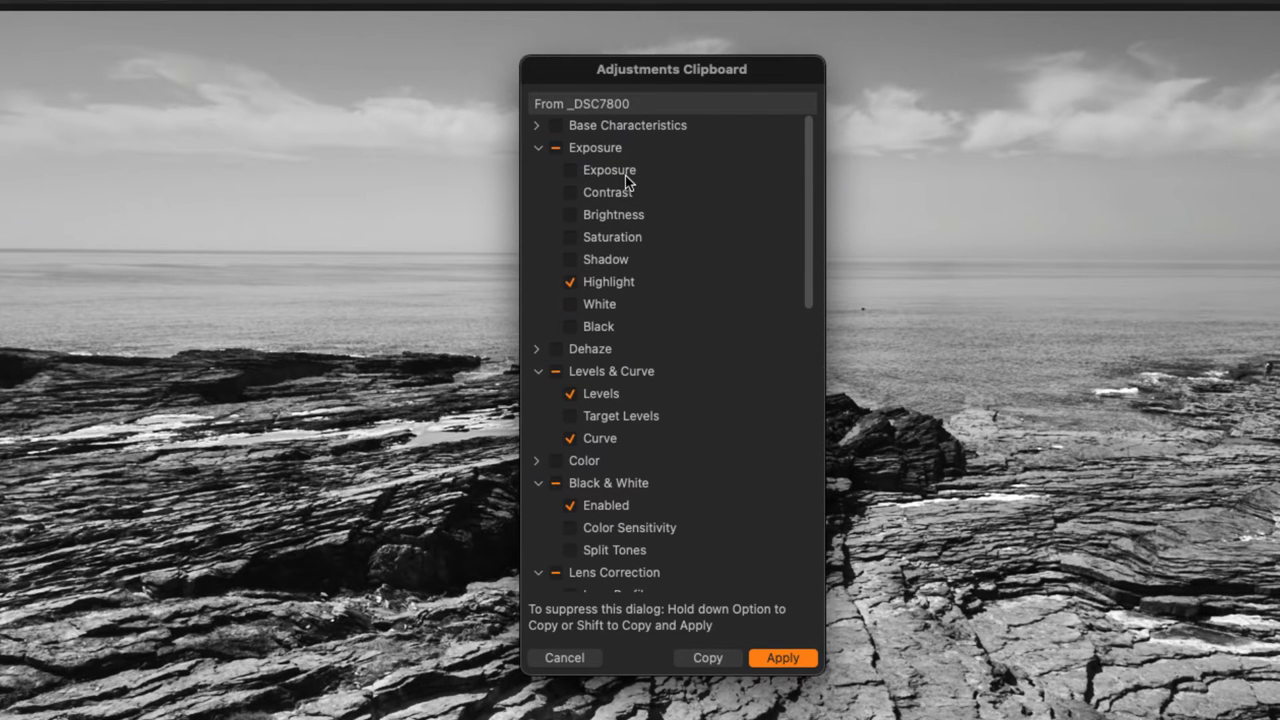
{"action": "mouse_move", "coordinate": [680, 272]}
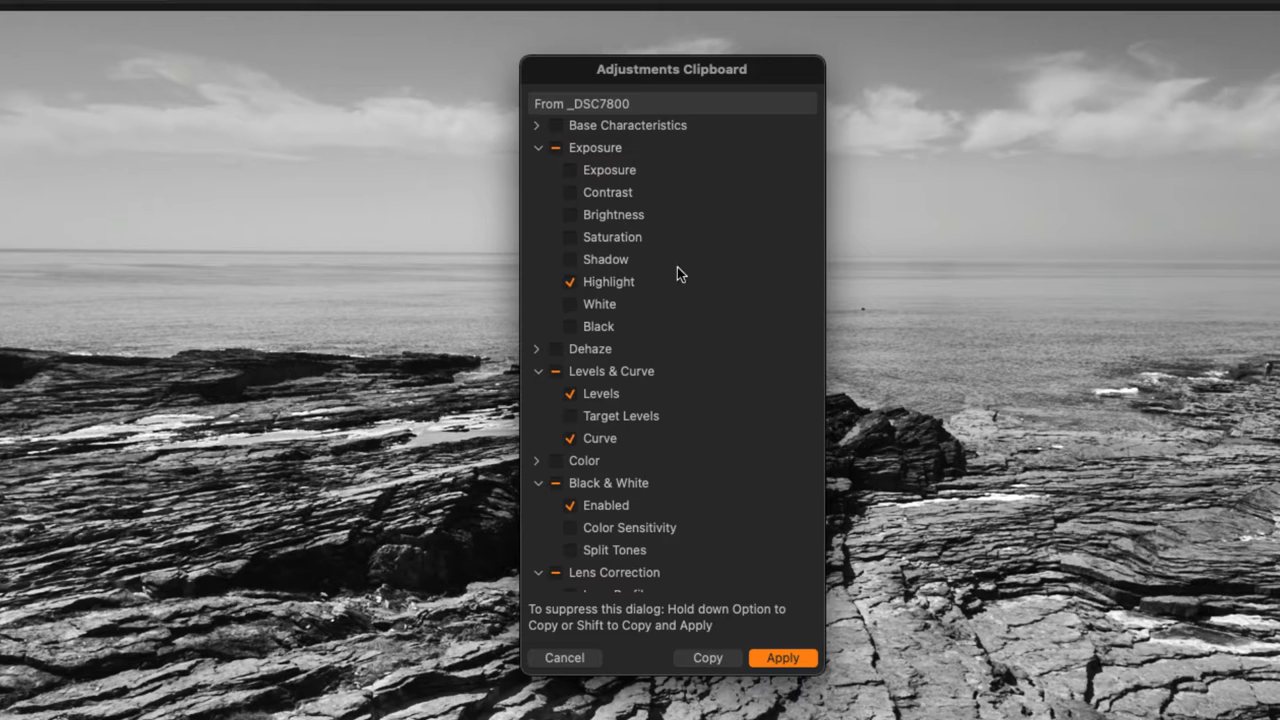
{"action": "scroll", "scroll_direction": "down", "scroll_amount": 3}
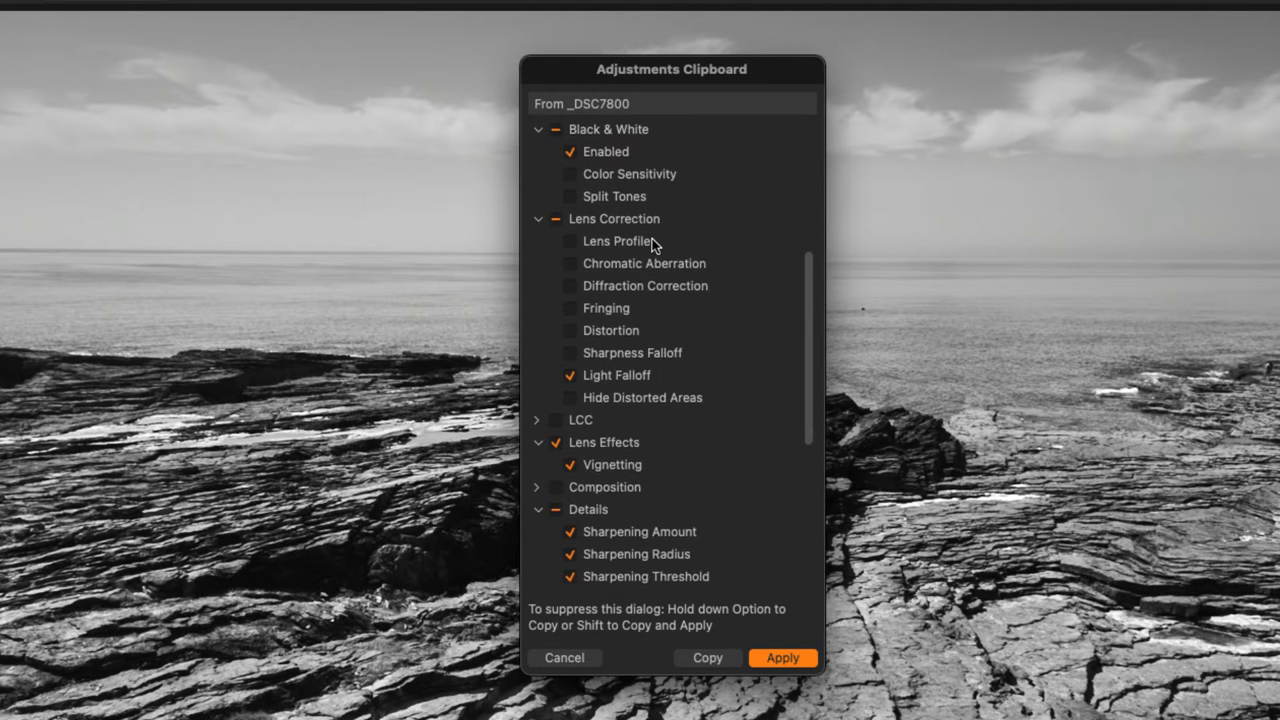
{"action": "scroll", "scroll_direction": "down", "scroll_amount": 3}
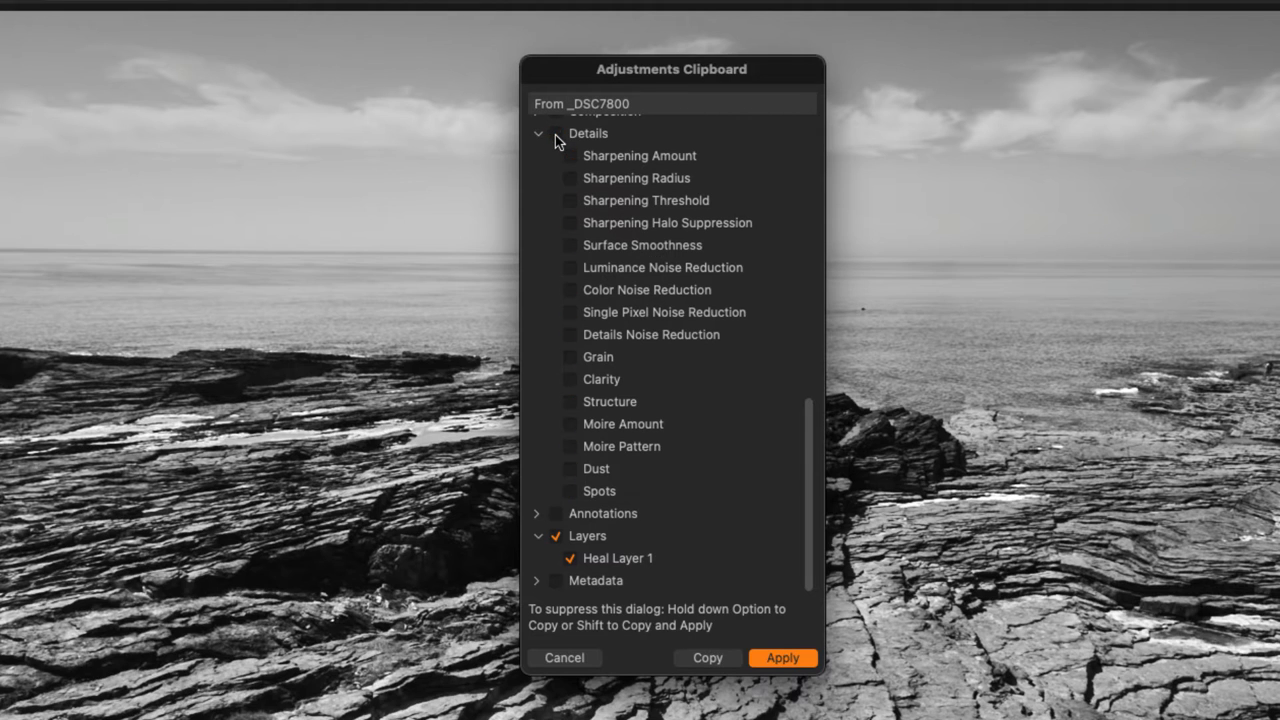
{"action": "mouse_move", "coordinate": [648, 220]}
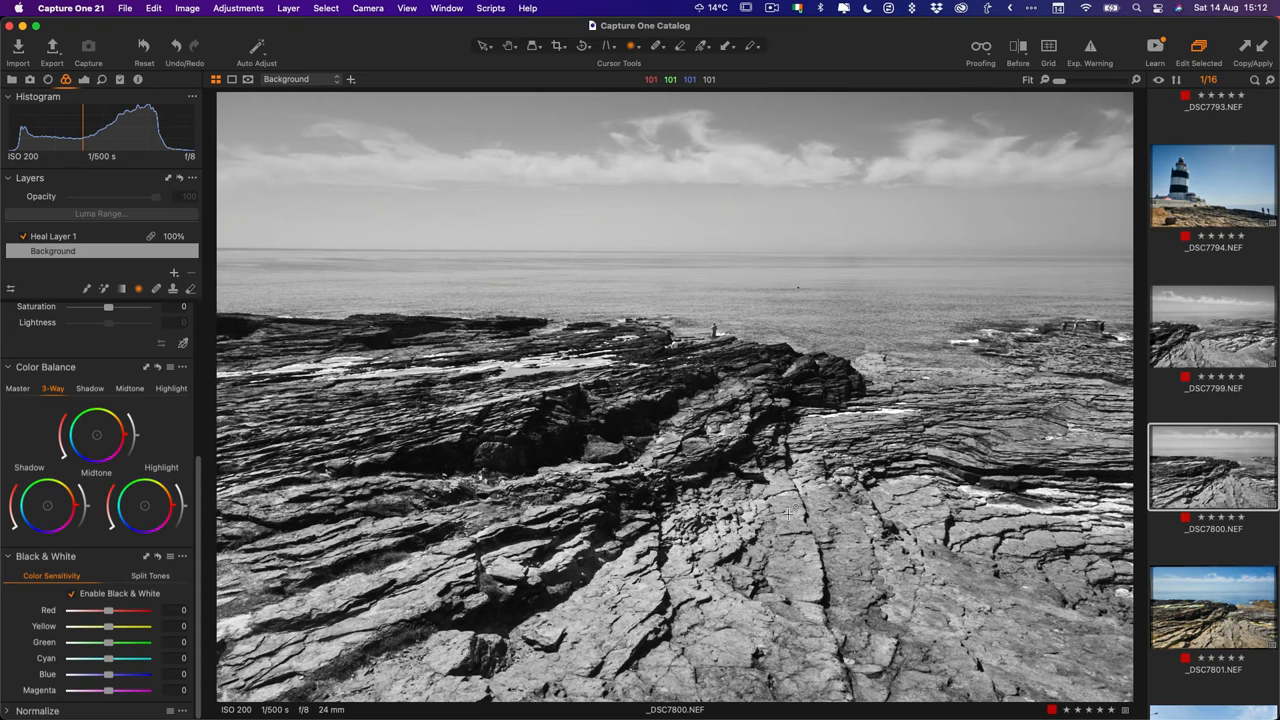
Step: Copy and apply the black-and-white adjustments to _DSC7801 through the Adjustments Clipboard
{"action": "left_click", "coordinate": [238, 8]}
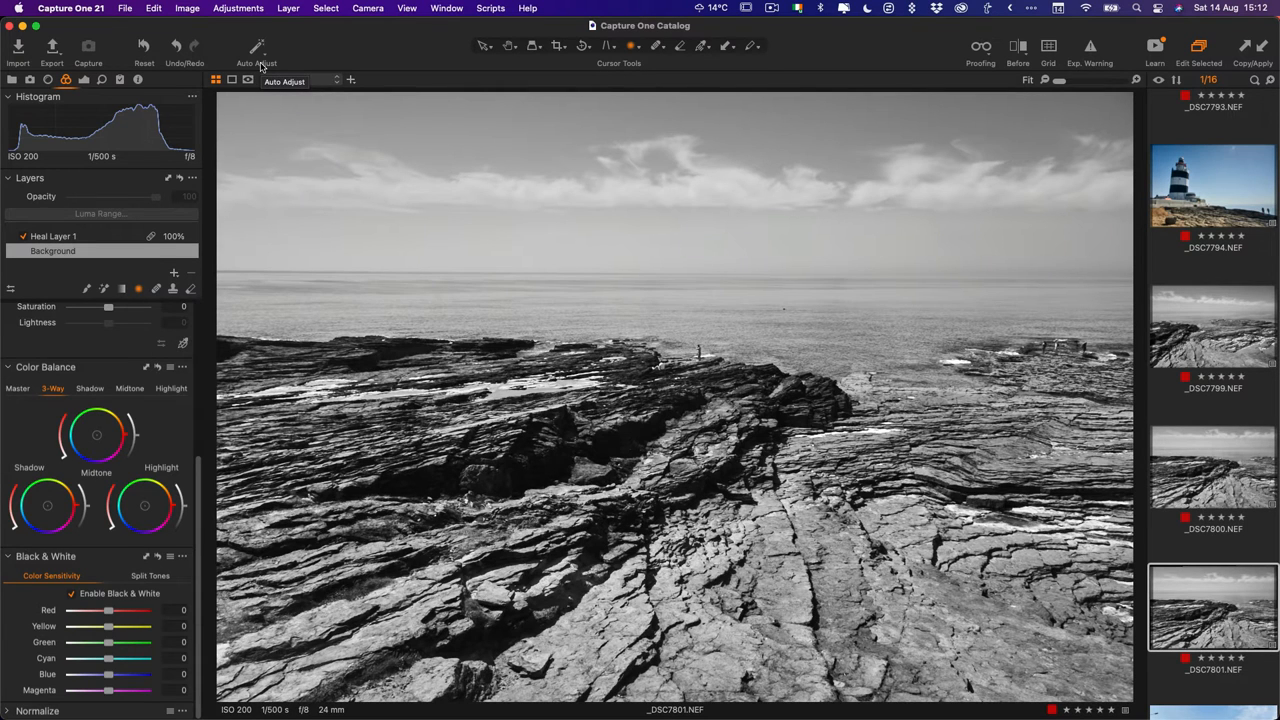
{"action": "left_click", "coordinate": [238, 8]}
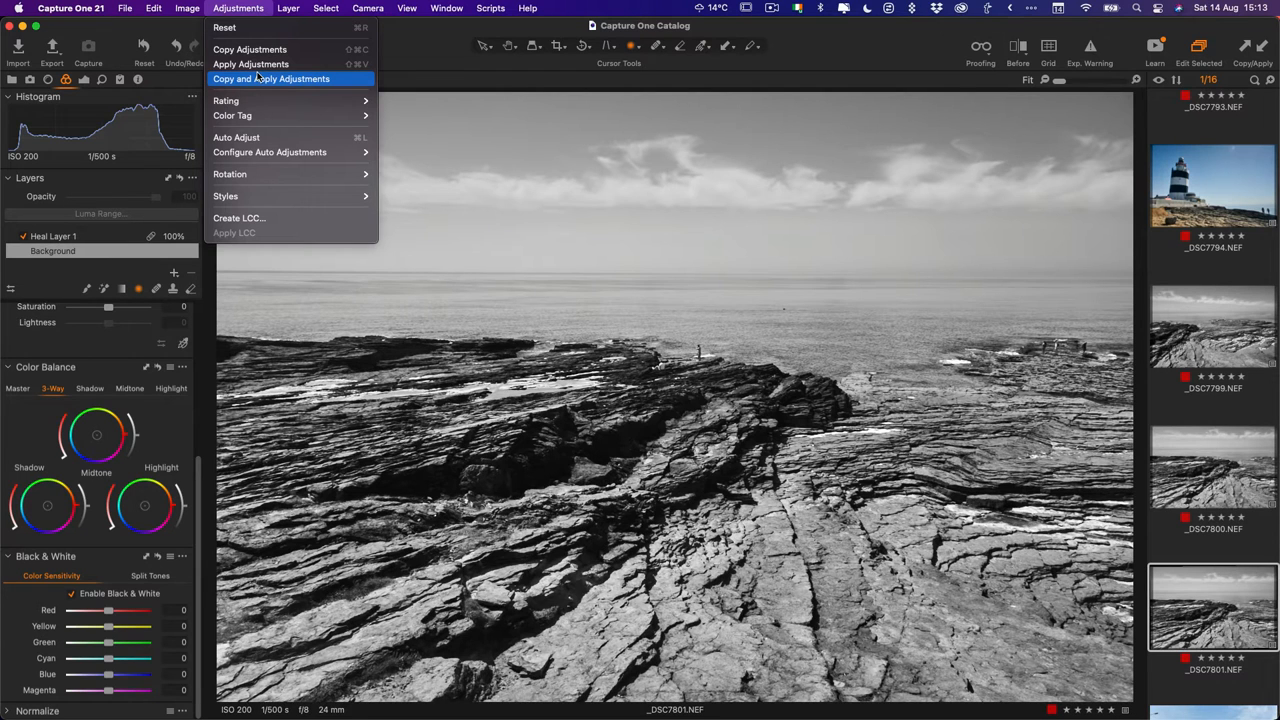
{"action": "left_click", "coordinate": [272, 78]}
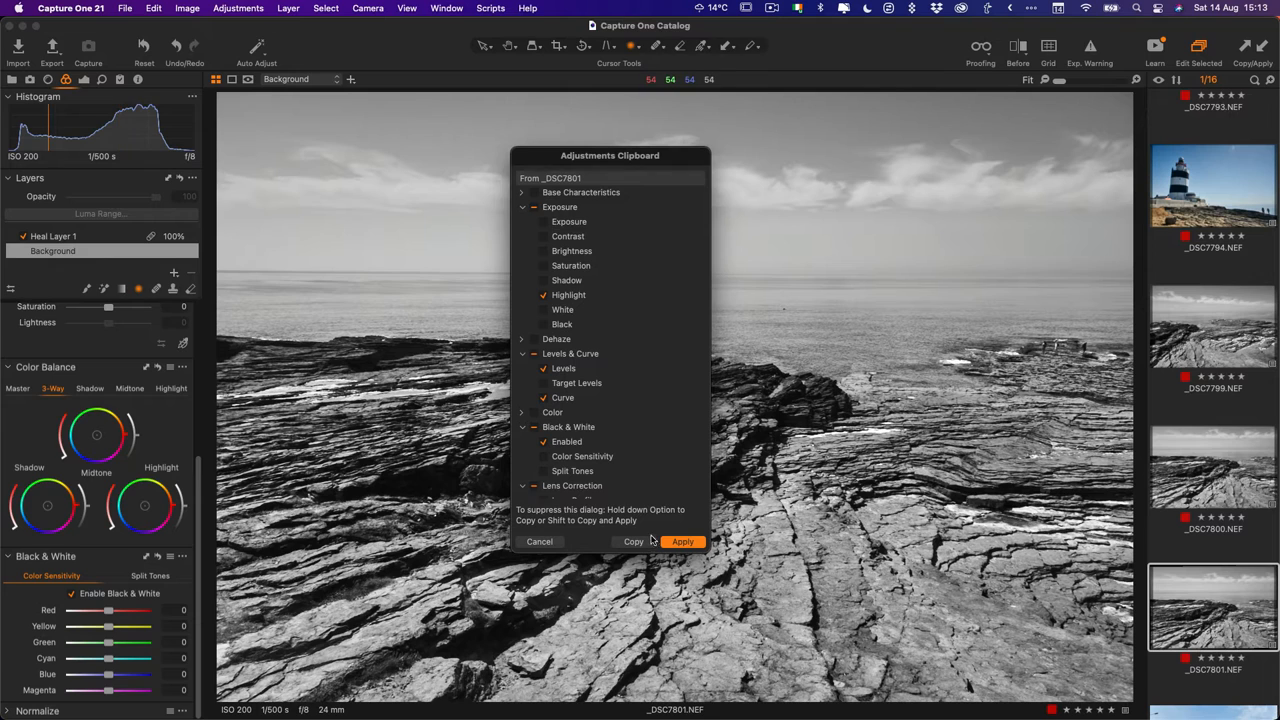
{"action": "mouse_move", "coordinate": [684, 184]}
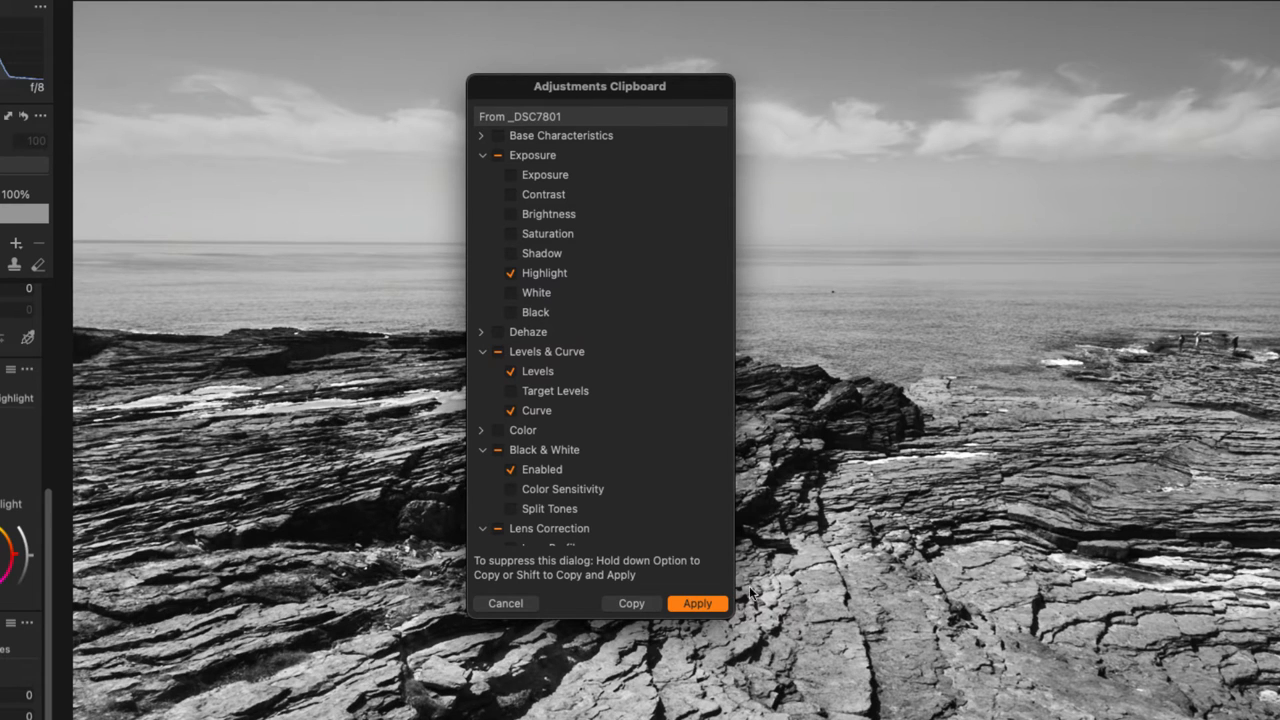
{"action": "mouse_move", "coordinate": [762, 640]}
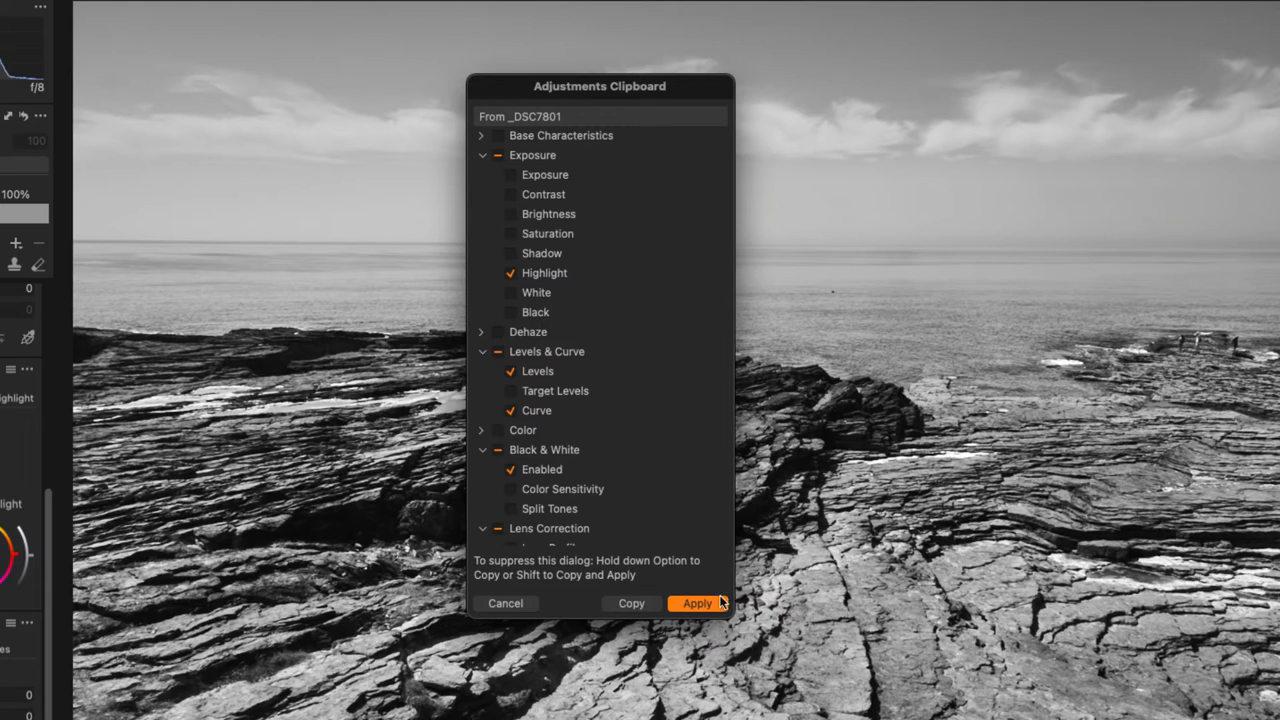
{"action": "left_click", "coordinate": [696, 604]}
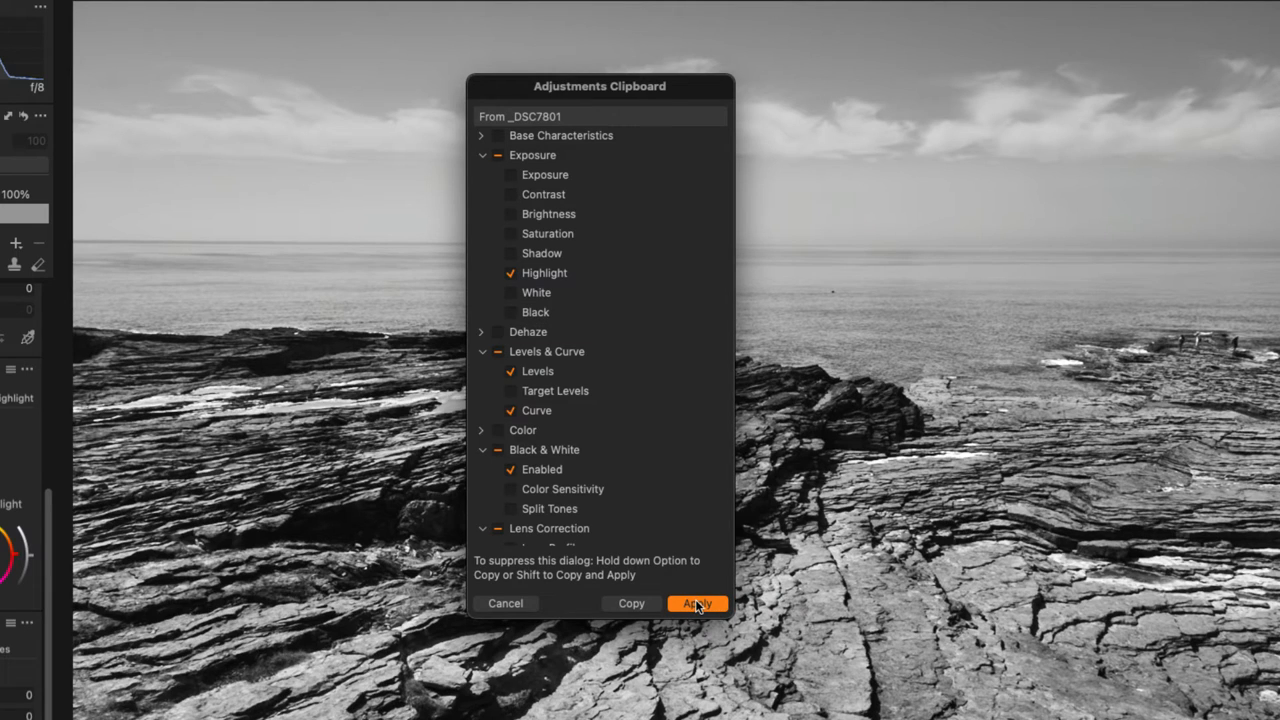
{"action": "left_click", "coordinate": [696, 604]}
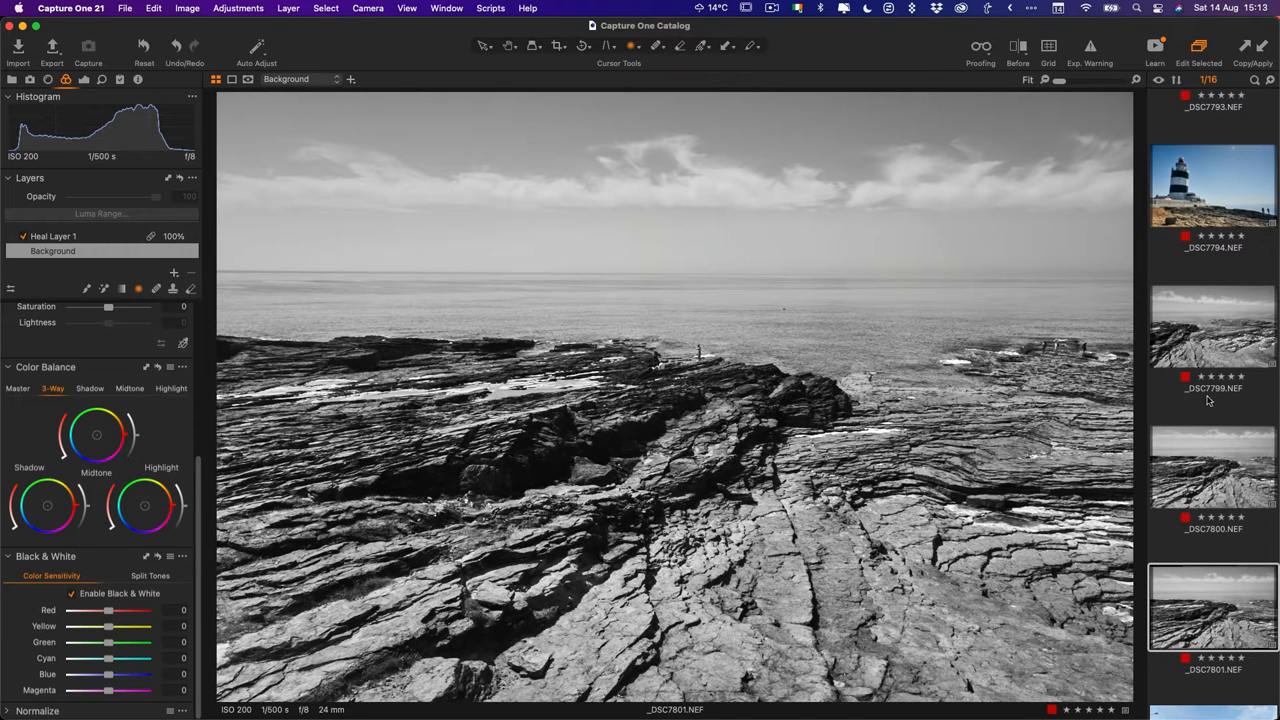
Step: Select _DSC7799 with the other rock photos and choose Copy and Apply Adjustments
{"action": "scroll", "scroll_direction": "down", "scroll_amount": 3}
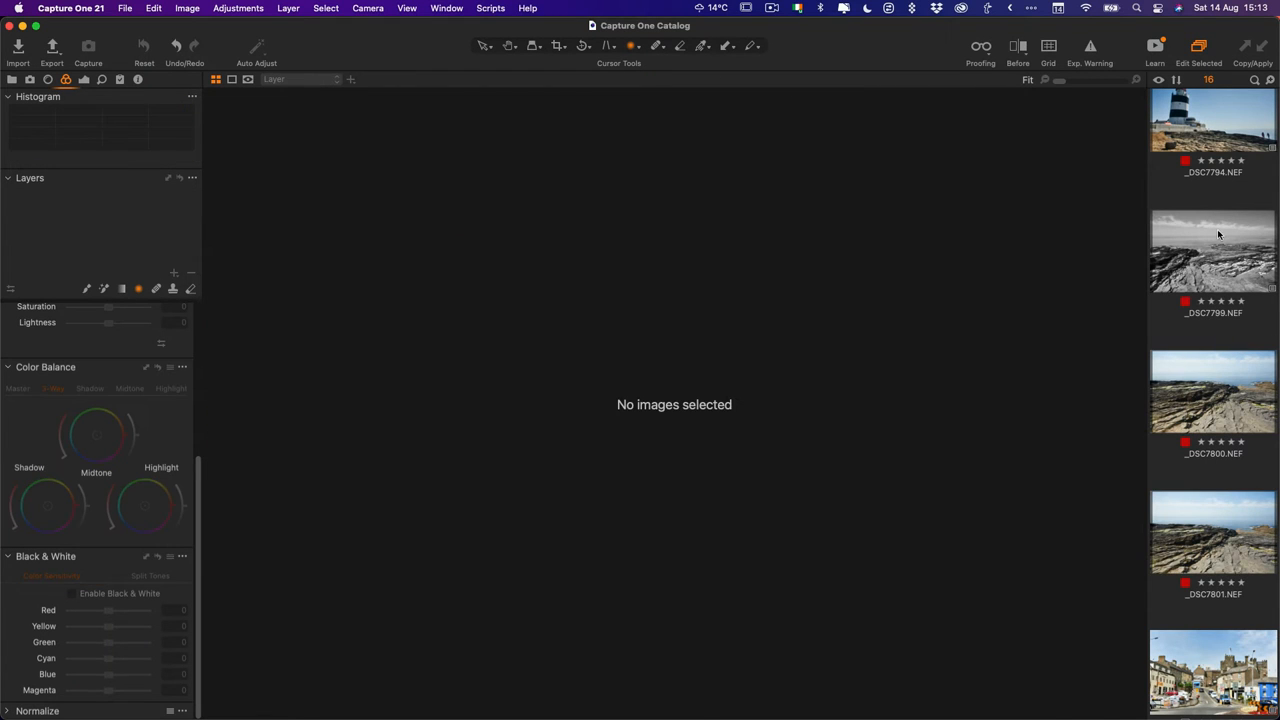
{"action": "left_click", "coordinate": [1212, 250]}
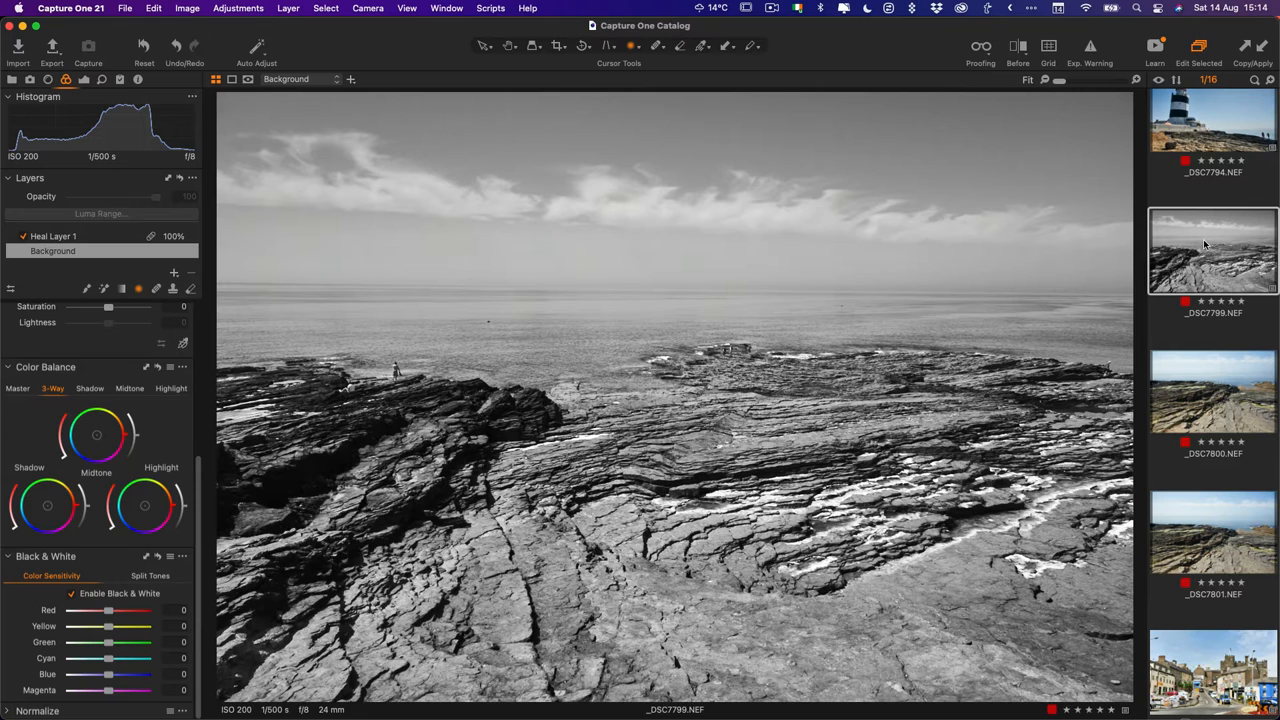
{"action": "mouse_move", "coordinate": [1220, 264]}
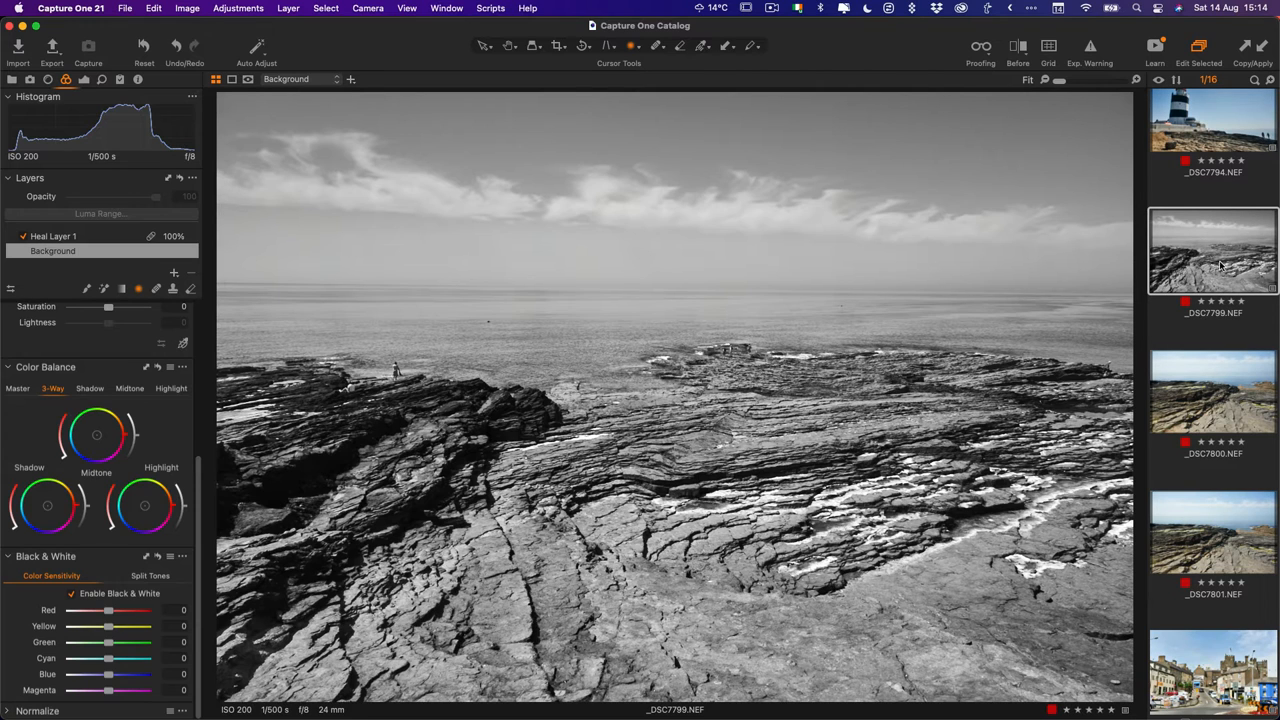
{"action": "mouse_move", "coordinate": [1226, 540]}
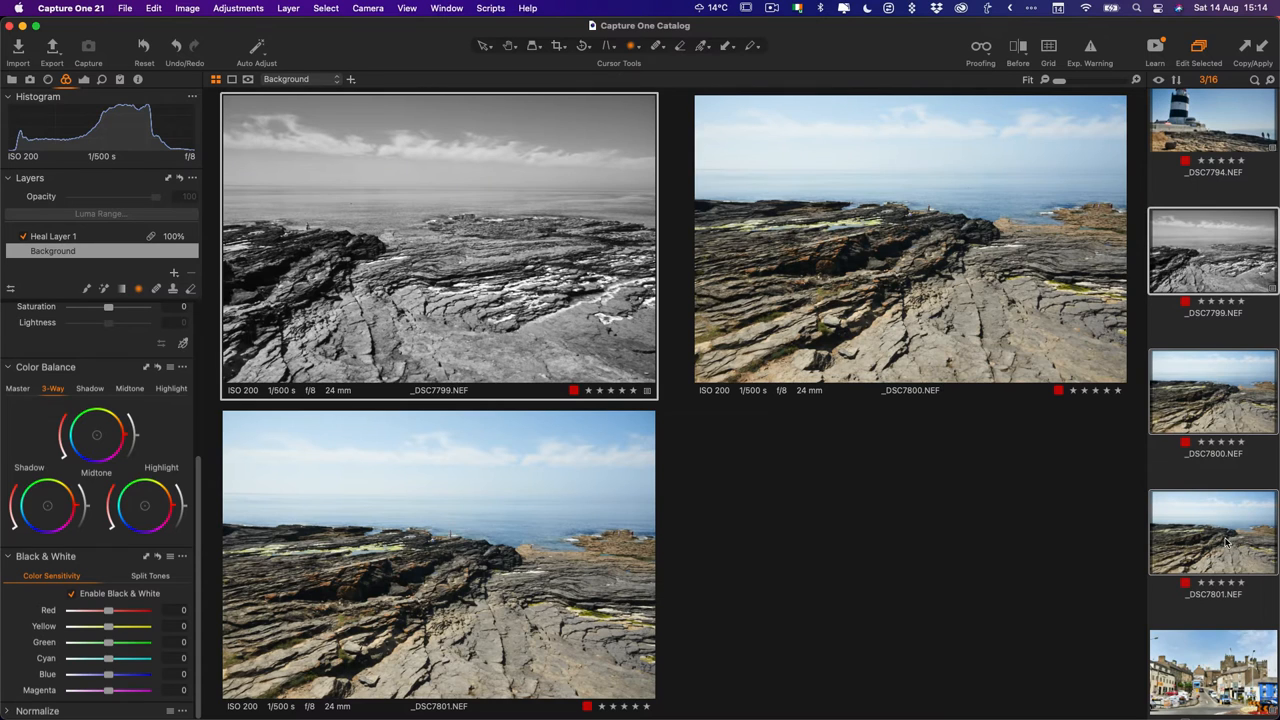
{"action": "mouse_move", "coordinate": [1152, 212]}
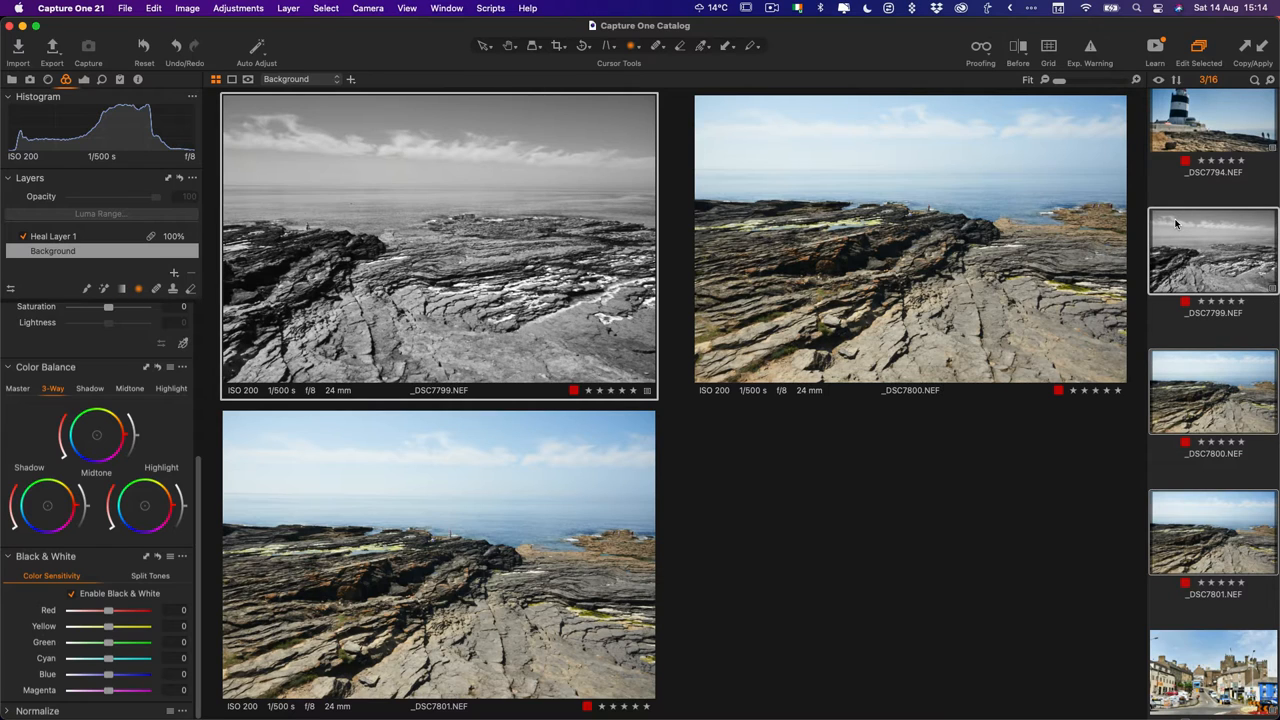
{"action": "mouse_move", "coordinate": [1216, 248]}
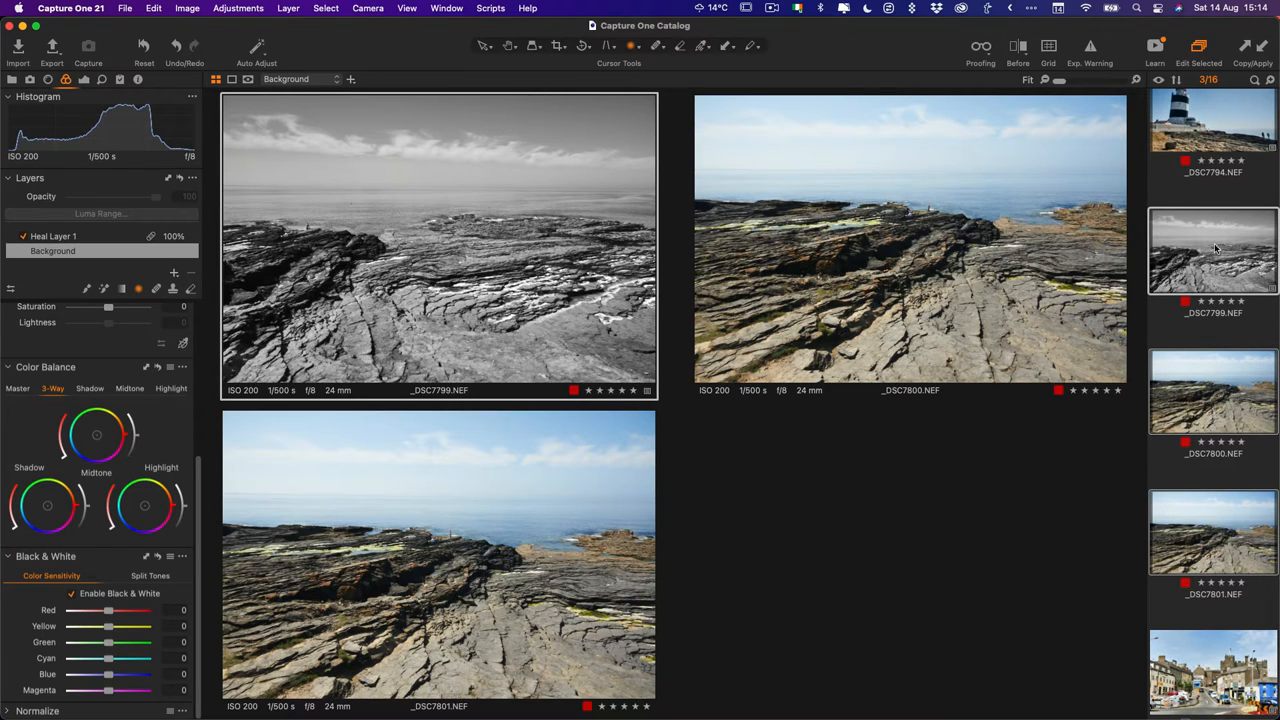
{"action": "left_click", "coordinate": [188, 8]}
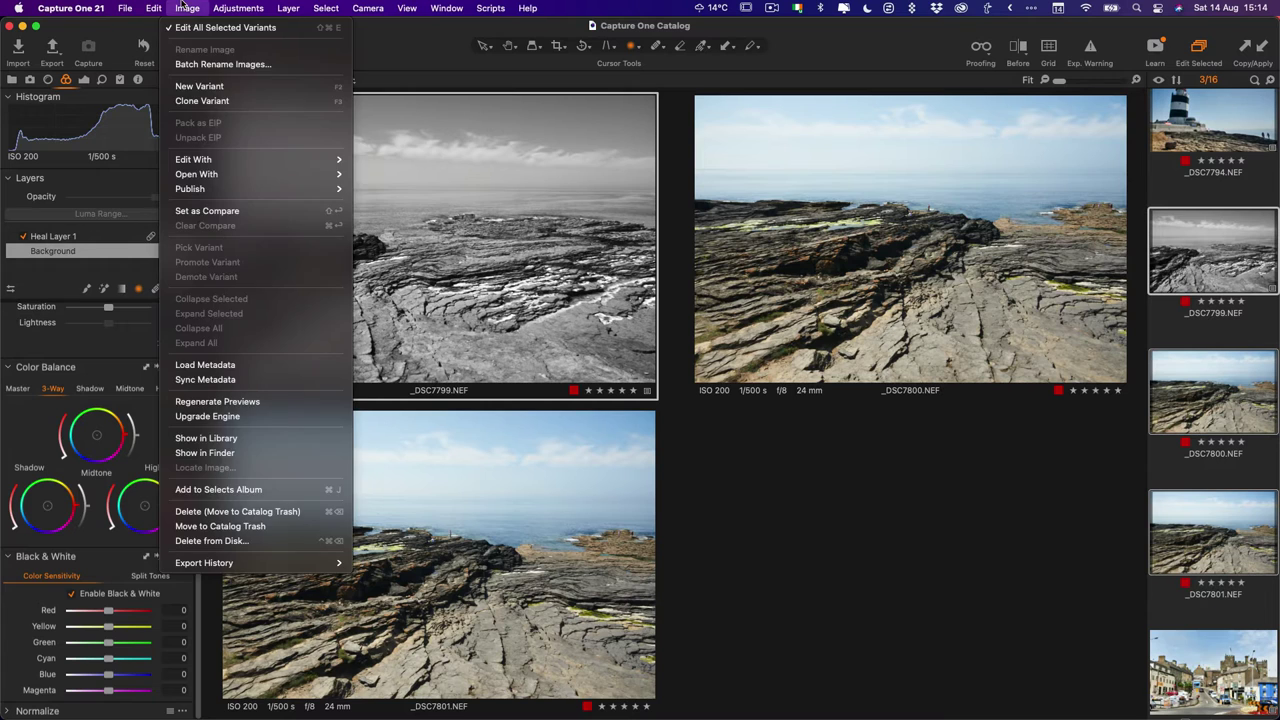
{"action": "left_click", "coordinate": [236, 8]}
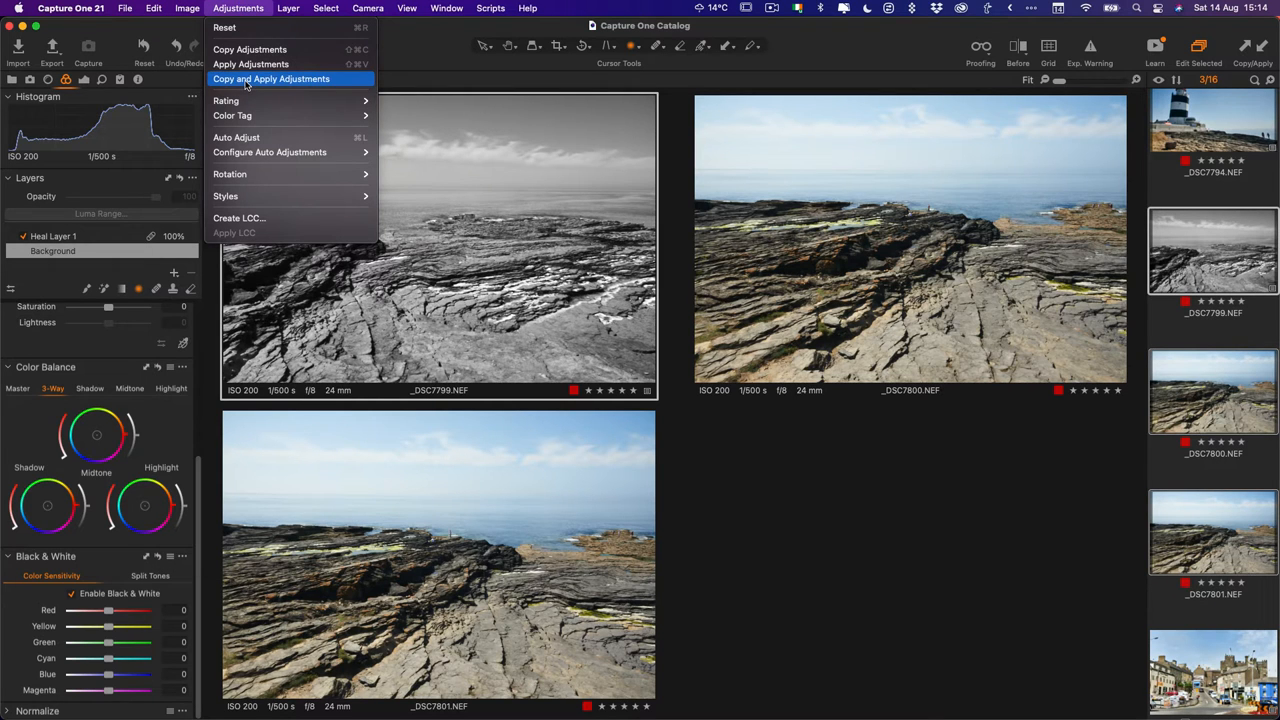
{"action": "left_click", "coordinate": [272, 78]}
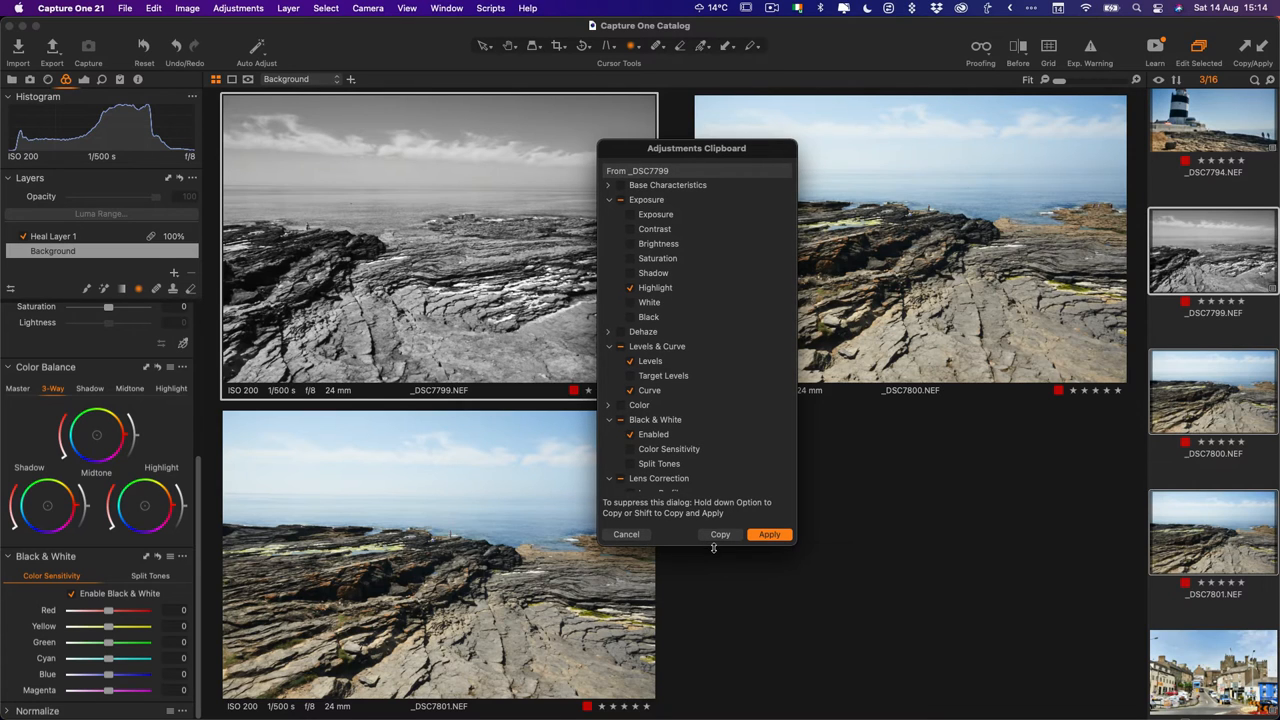
Step: Apply the copied black-and-white settings to _DSC7800 and _DSC7801 in the Adjustments Clipboard
{"action": "left_click", "coordinate": [768, 534]}
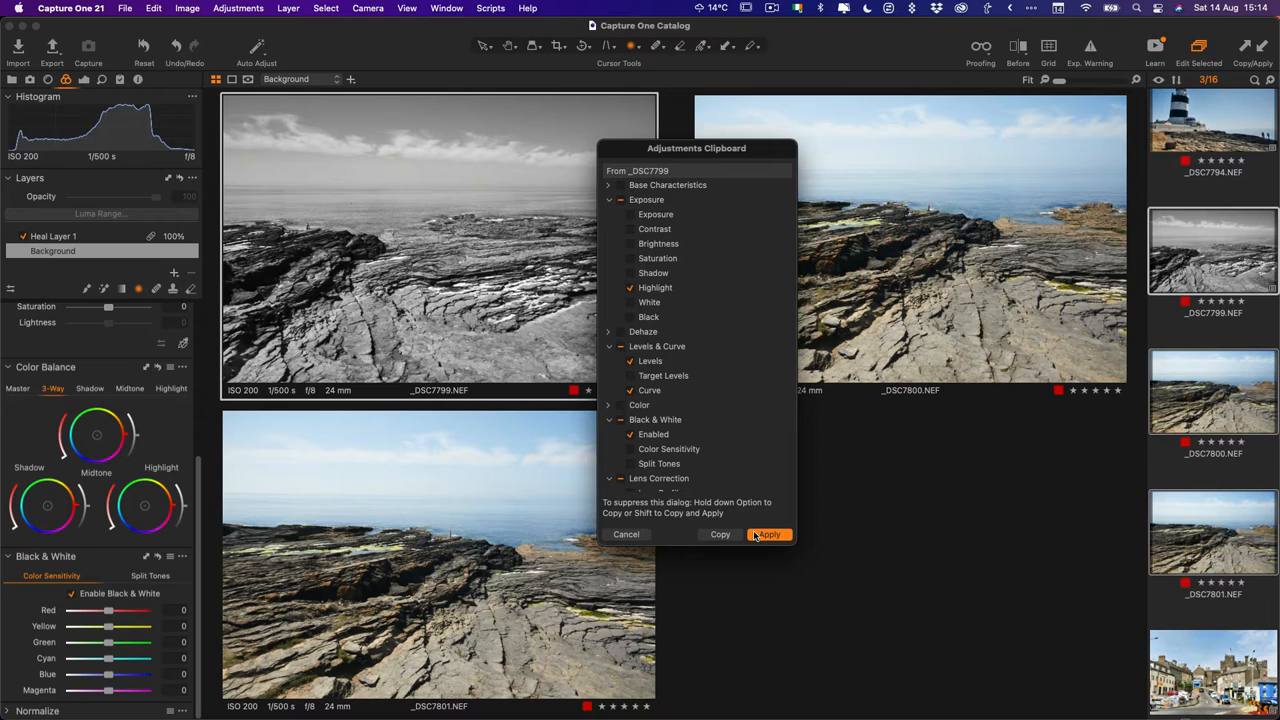
{"action": "left_click", "coordinate": [768, 534]}
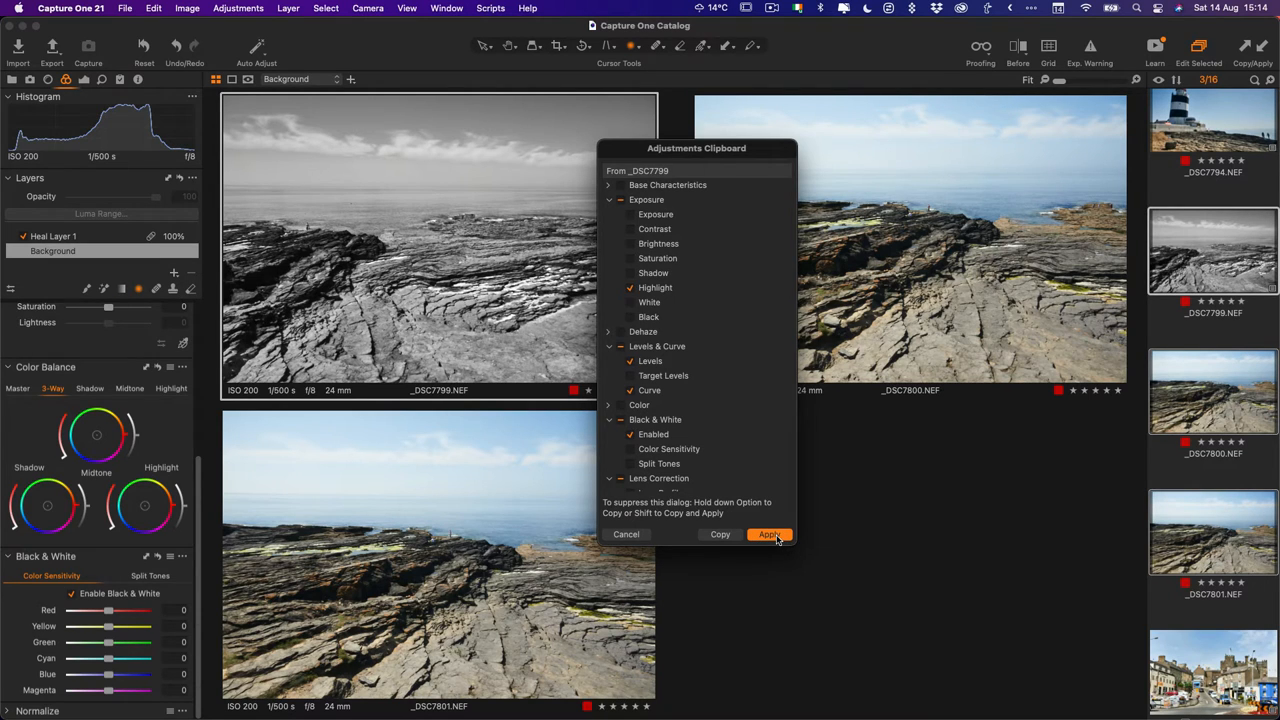
{"action": "left_click", "coordinate": [768, 534]}
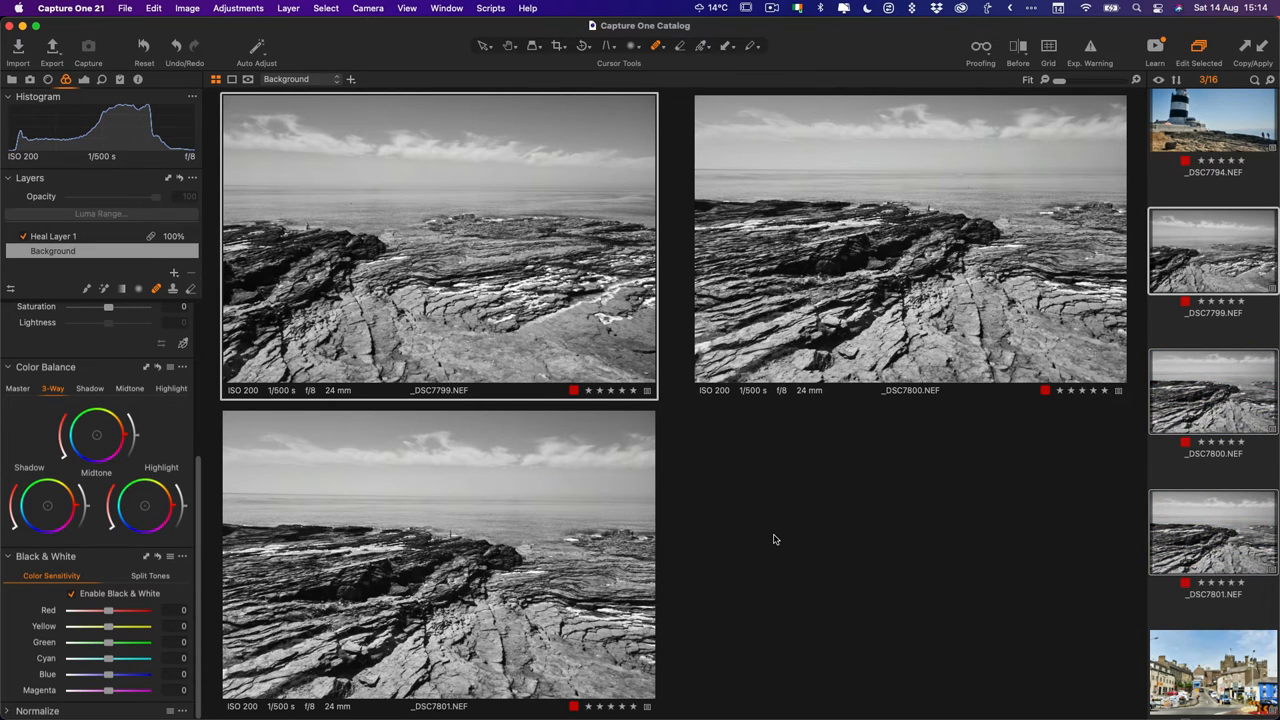
Step: View _DSC7799 alone and copy only its Black & White tool settings via the Adjustments Clipboard
{"action": "left_click", "coordinate": [1212, 258]}
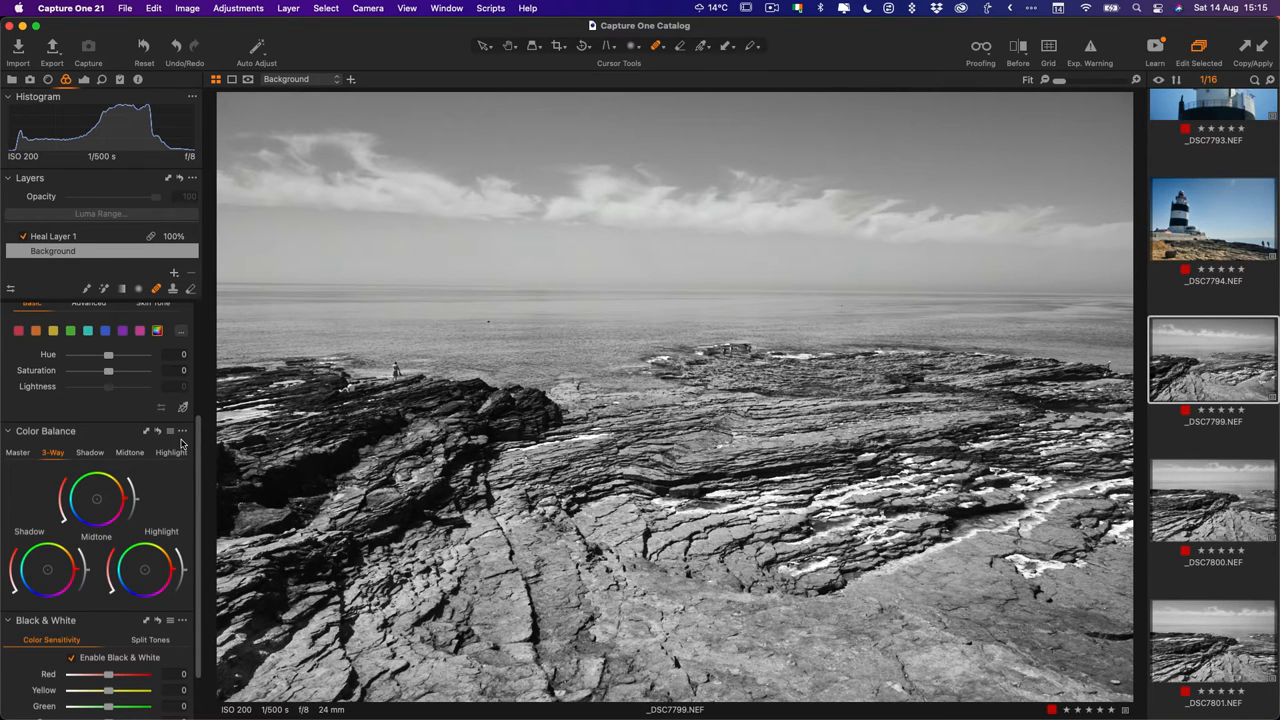
{"action": "mouse_move", "coordinate": [164, 460]}
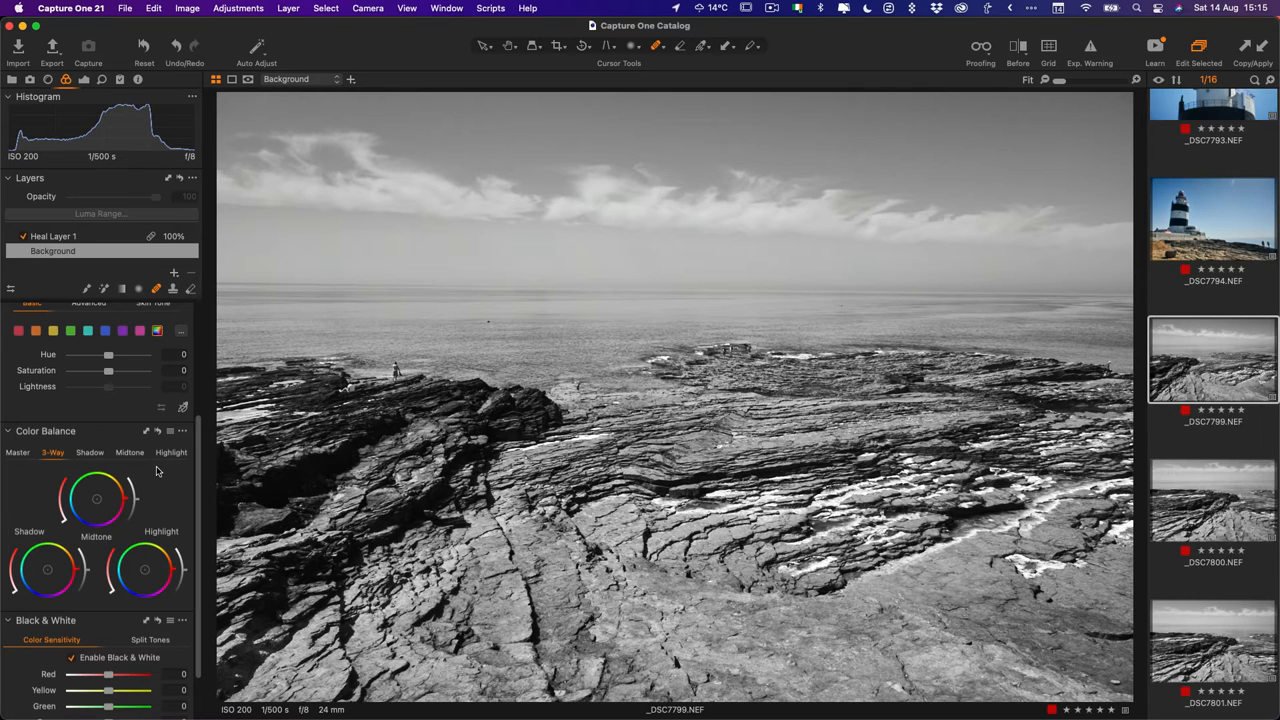
{"action": "scroll", "scroll_direction": "down", "scroll_amount": 3}
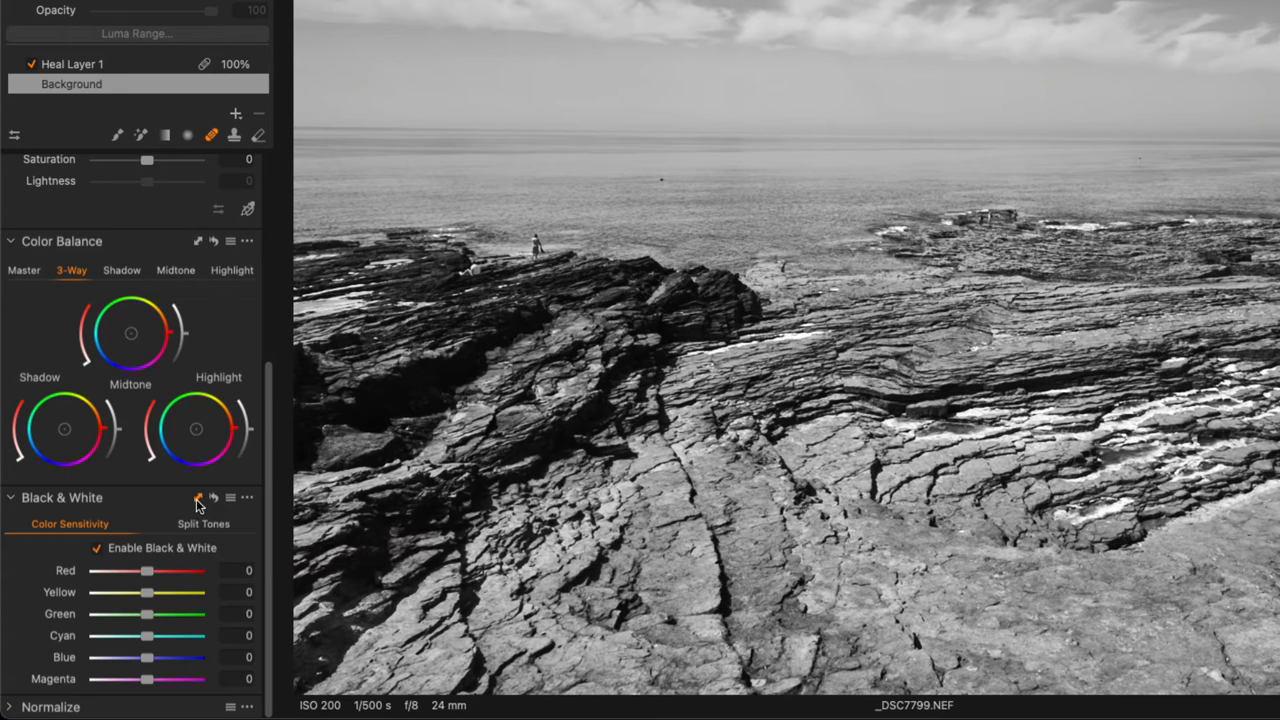
{"action": "left_click", "coordinate": [194, 496]}
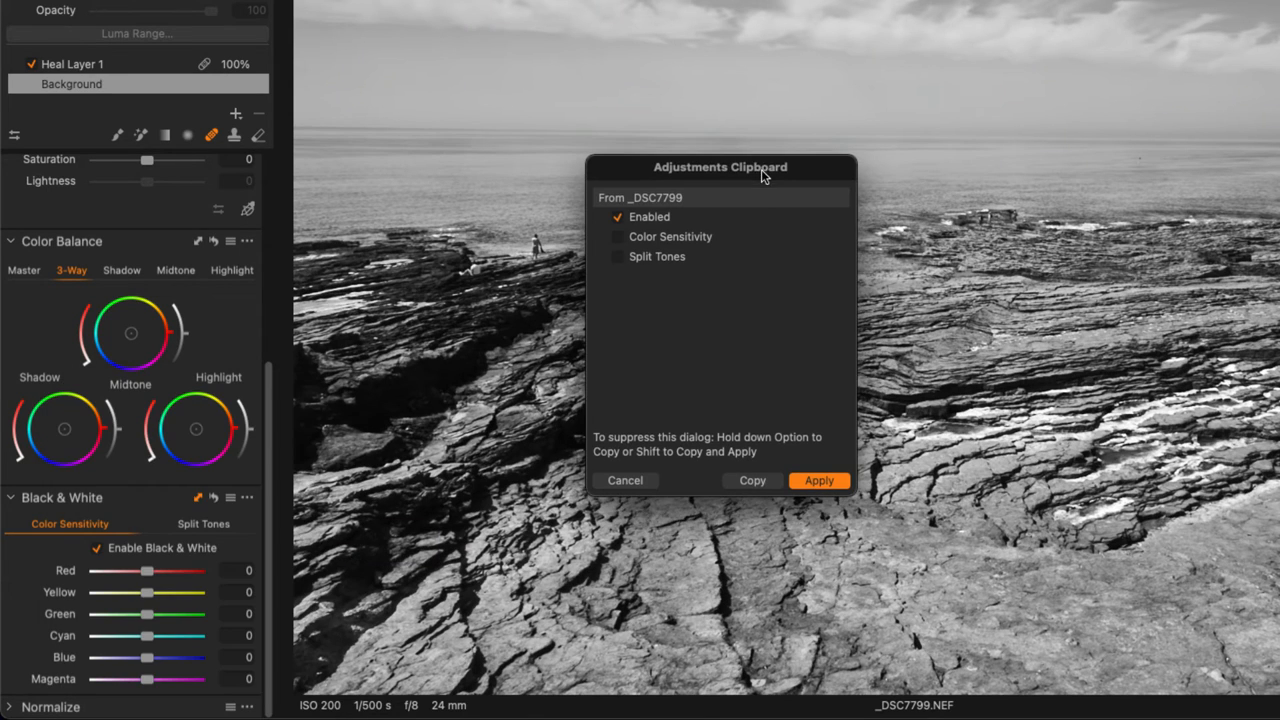
{"action": "mouse_move", "coordinate": [200, 476]}
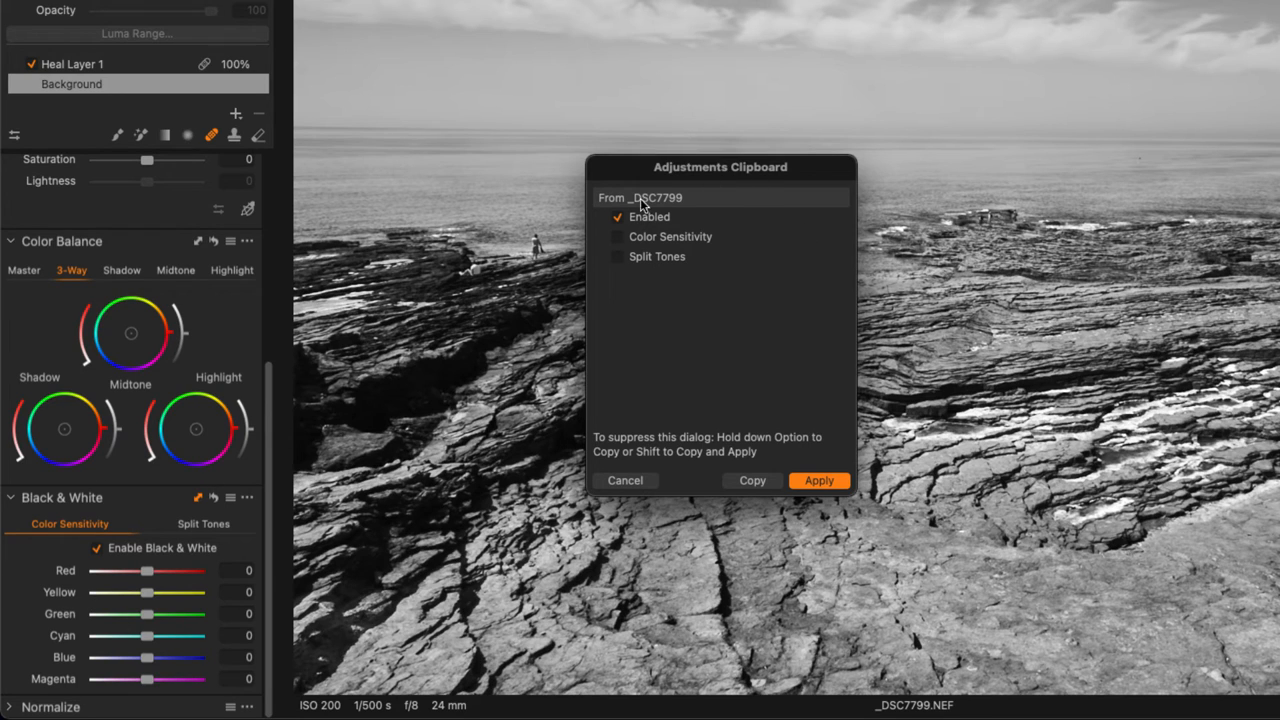
{"action": "mouse_move", "coordinate": [714, 292]}
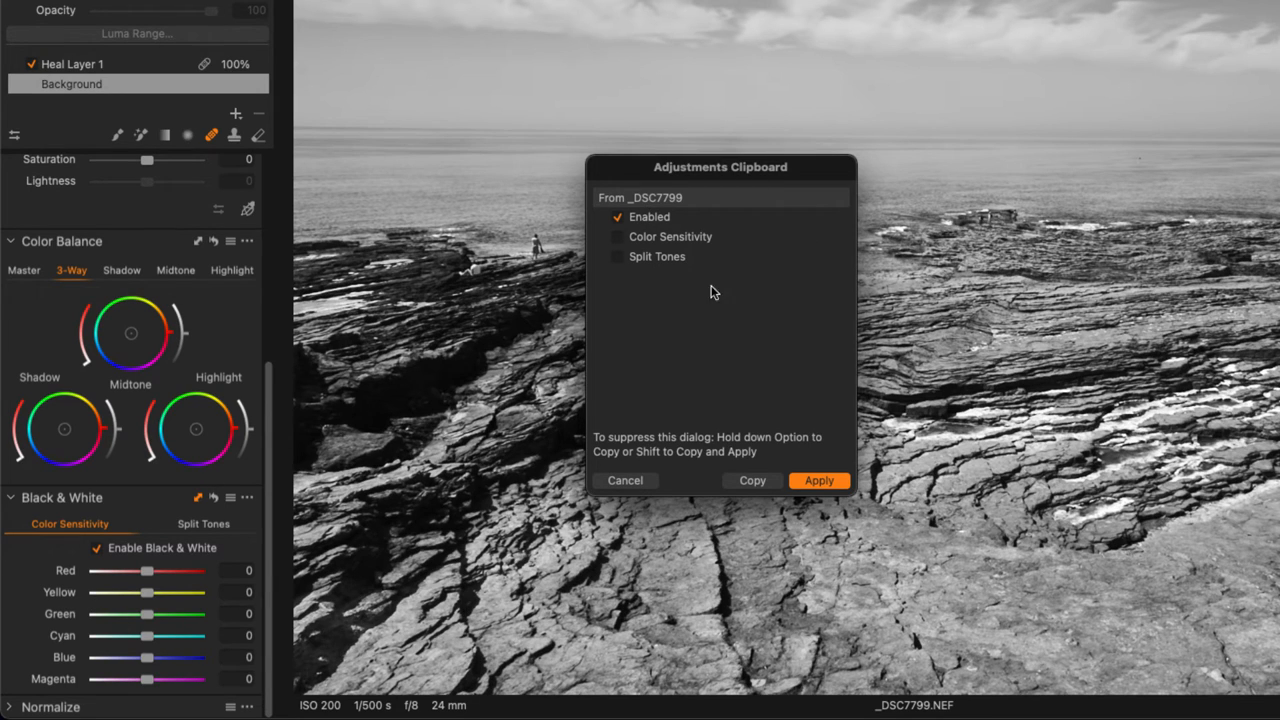
{"action": "mouse_move", "coordinate": [510, 372]}
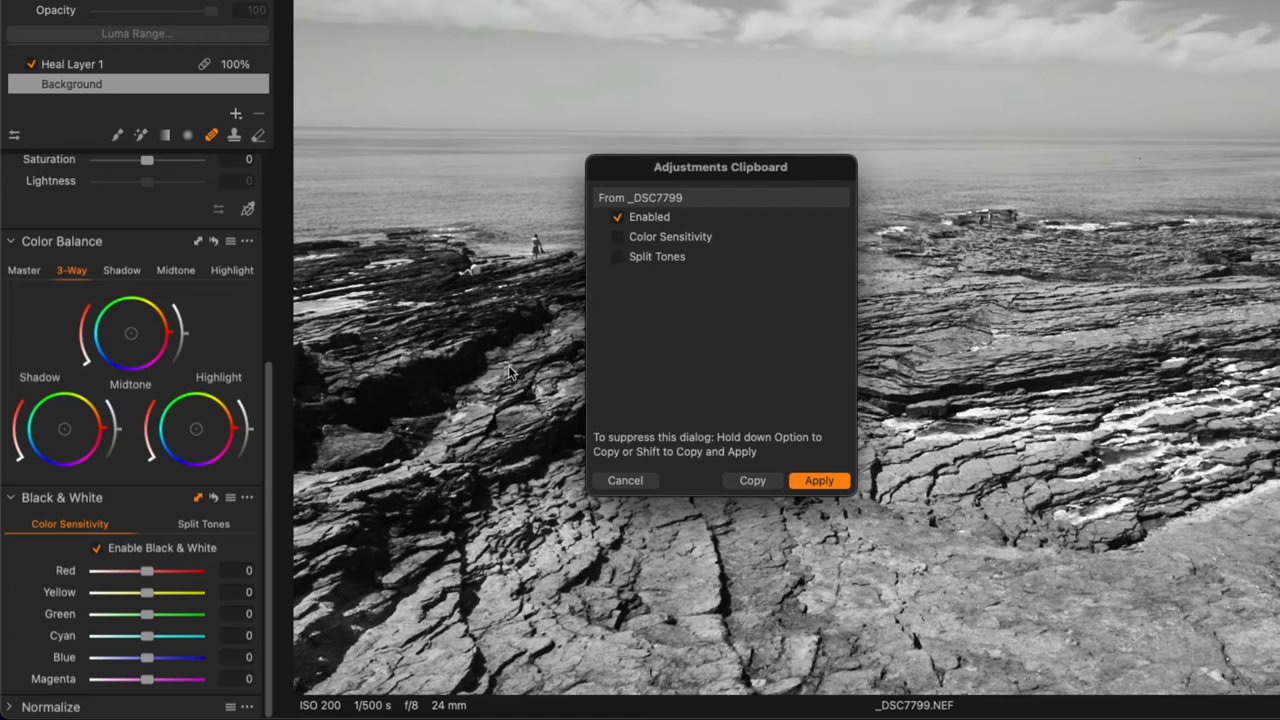
{"action": "mouse_move", "coordinate": [824, 510]}
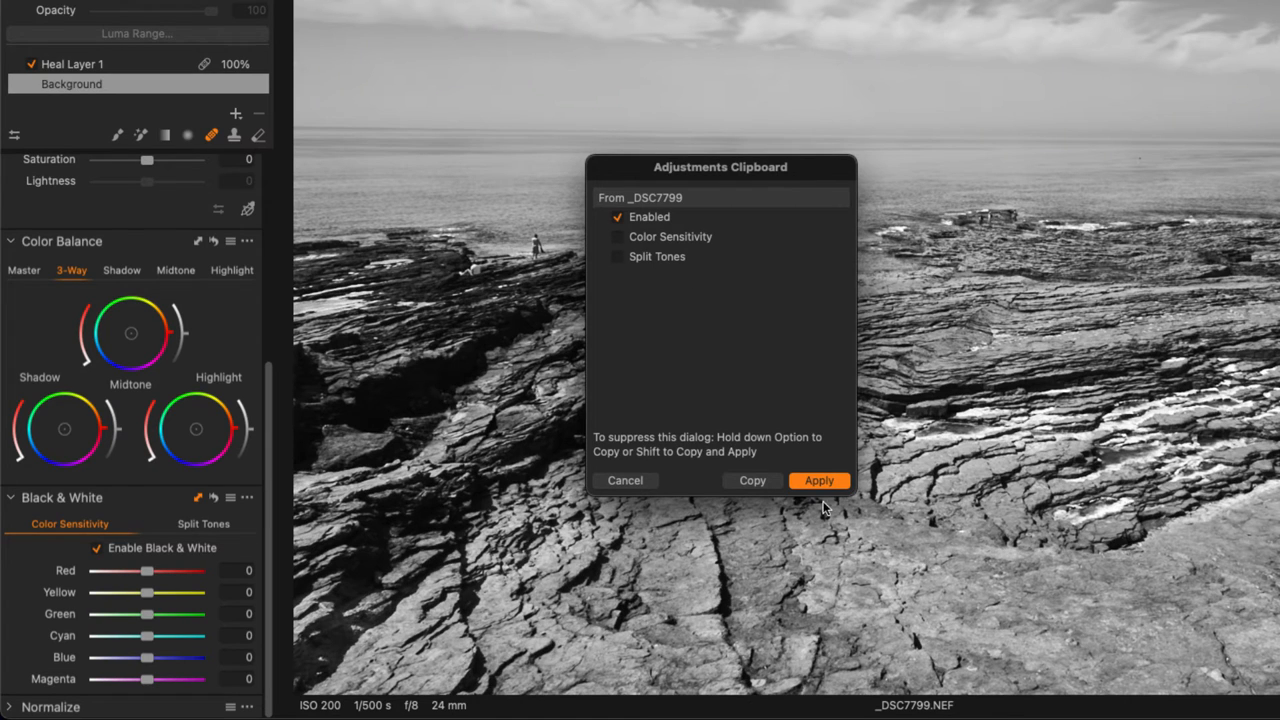
{"action": "left_click", "coordinate": [820, 480]}
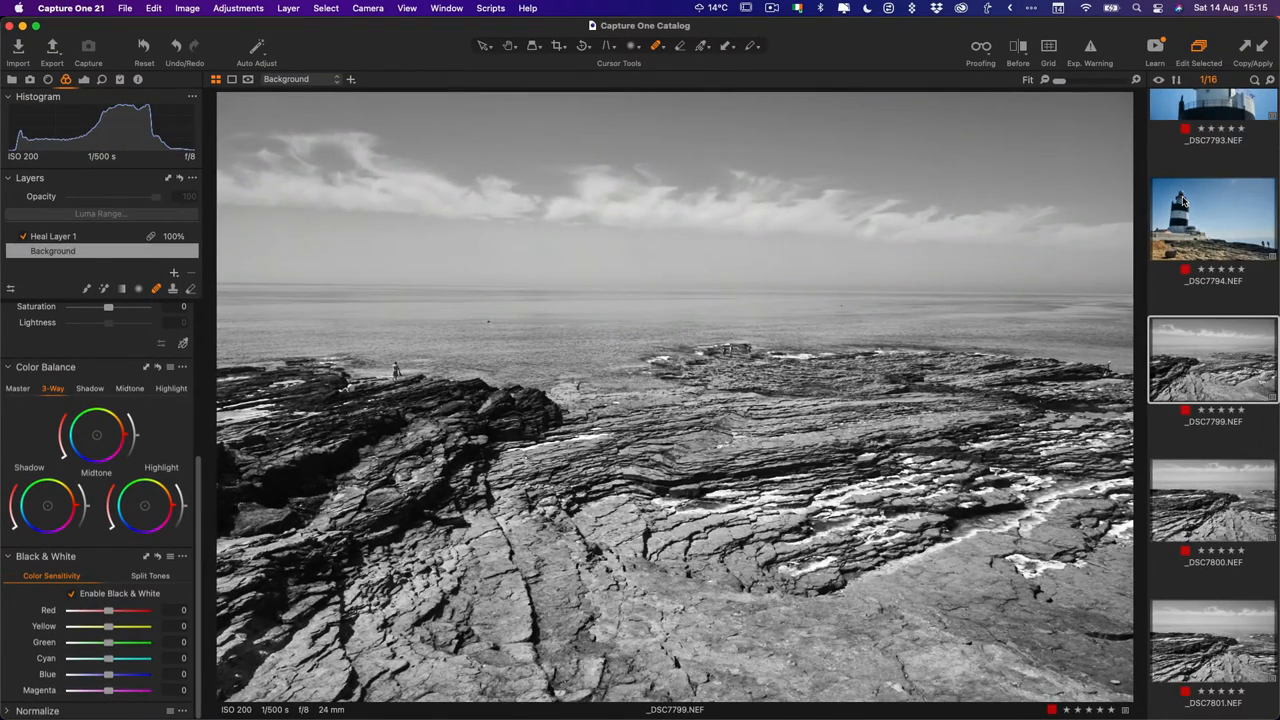
Step: Paste the black-and-white settings onto lighthouse photo _DSC7794 with Cmd+Shift+V, then undo back to colour
{"action": "left_click", "coordinate": [1212, 226]}
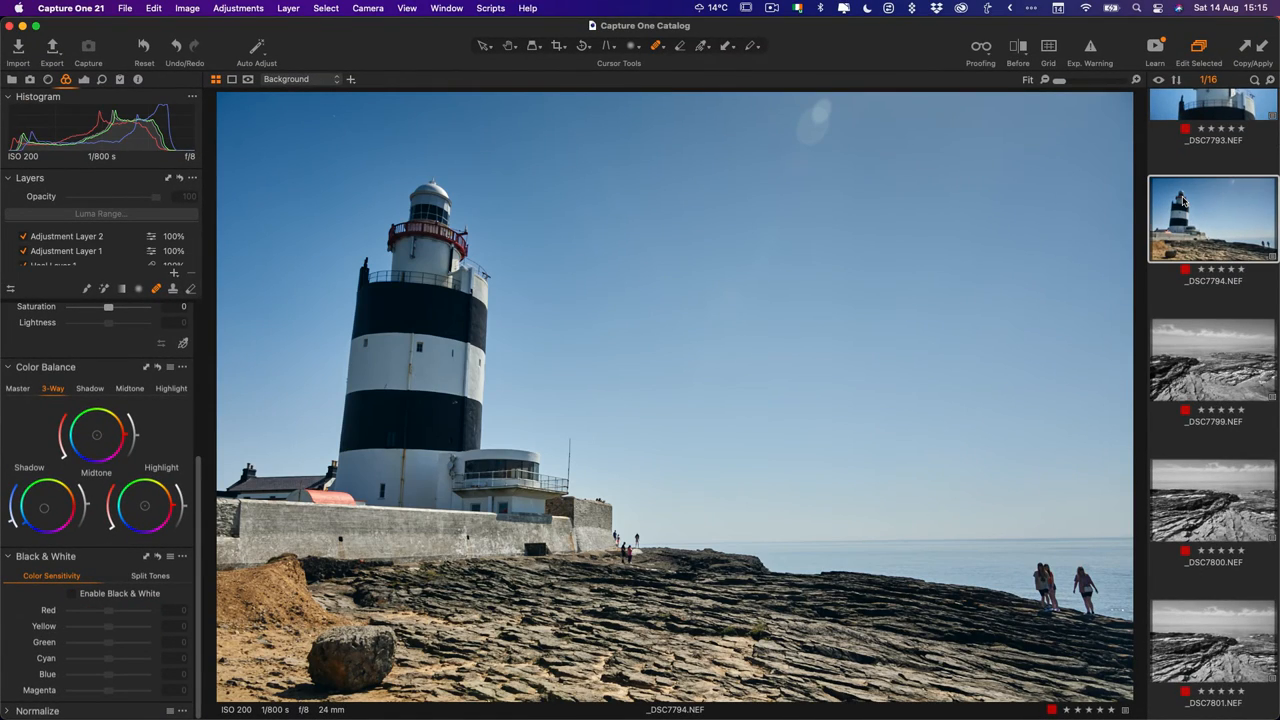
{"action": "key", "text": "Cmd+Shift+V"}
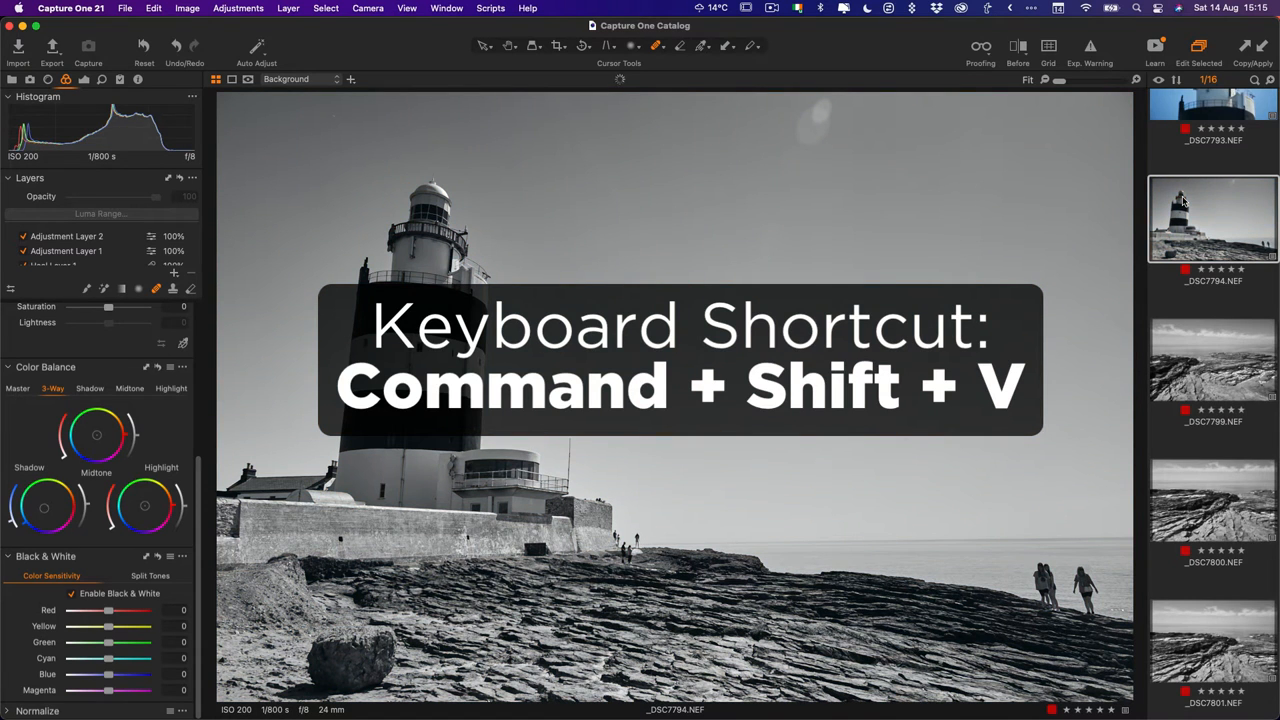
{"action": "key", "text": "cmd+shift+v"}
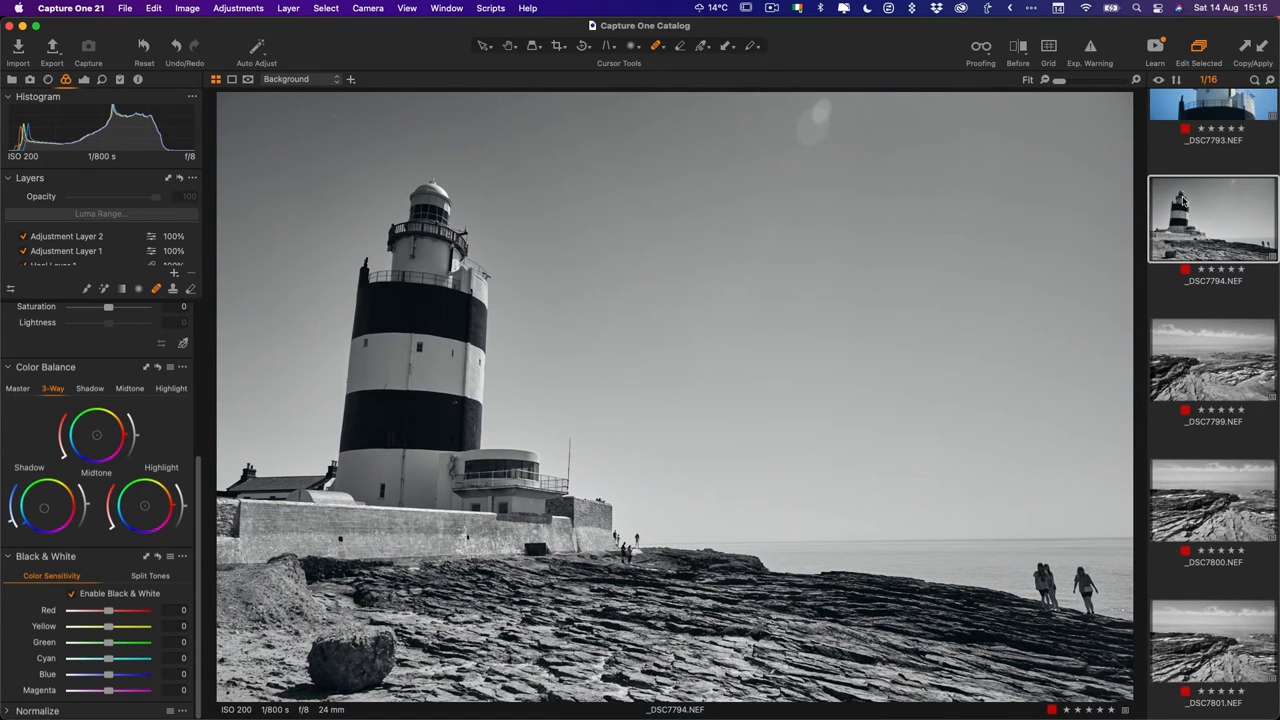
{"action": "left_click", "coordinate": [72, 594]}
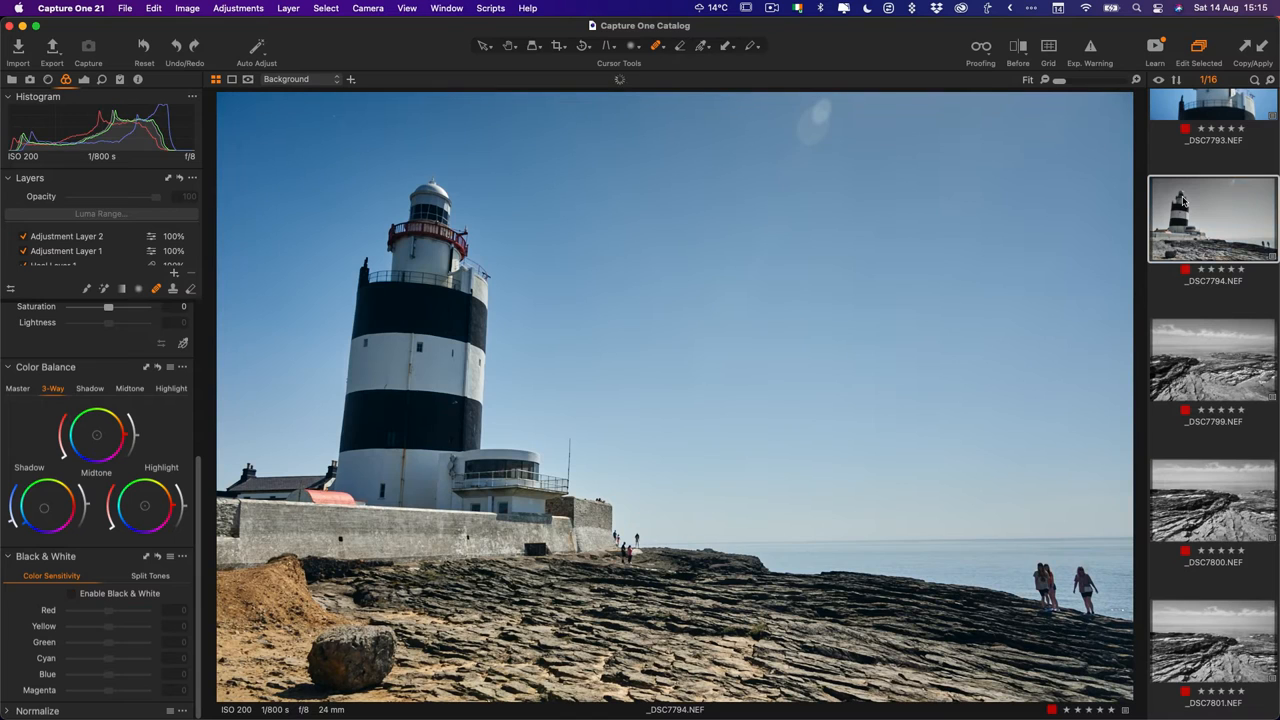
{"action": "left_click", "coordinate": [1212, 360]}
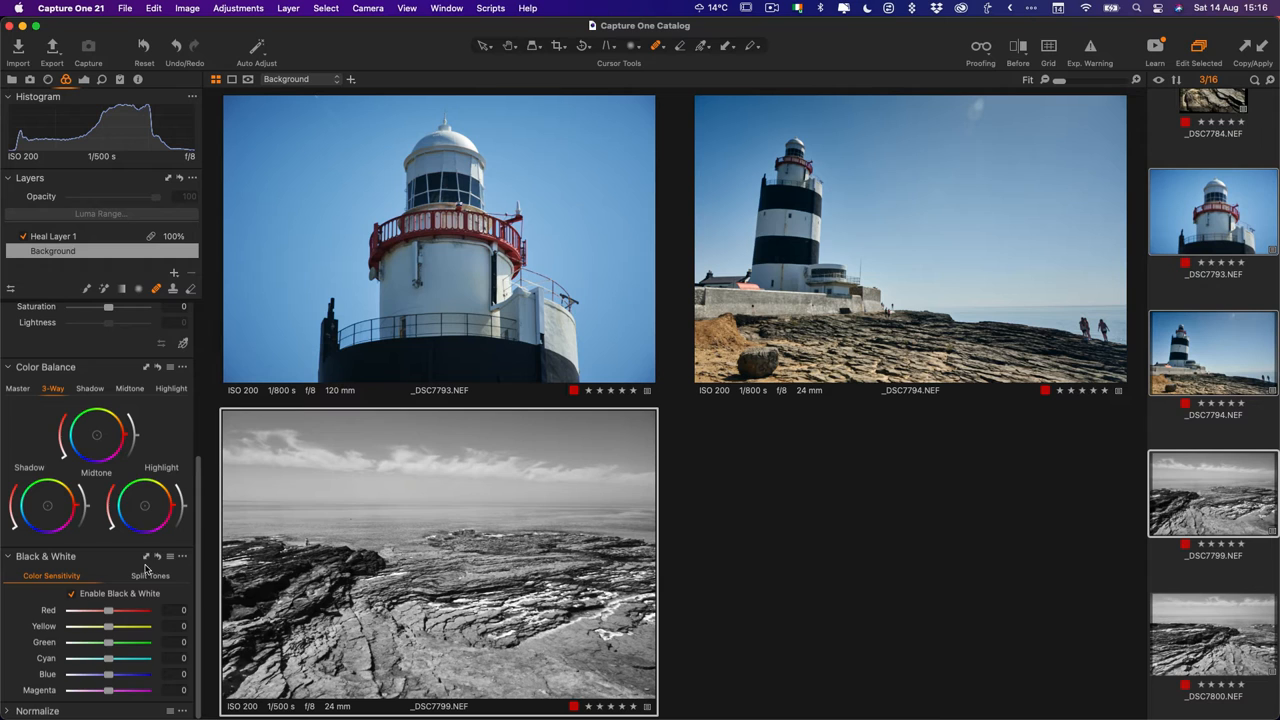
Step: Apply _DSC7799's Black & White settings to both lighthouse photos via the Adjustments Clipboard
{"action": "left_click", "coordinate": [144, 556]}
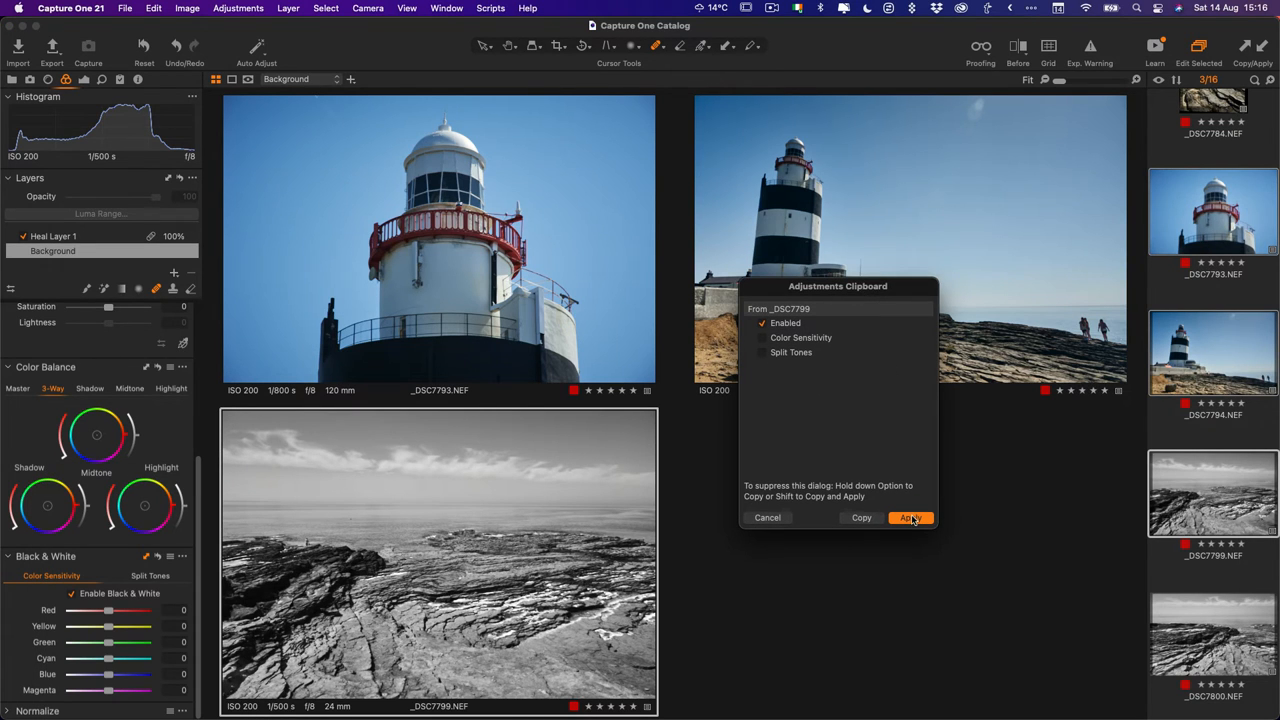
{"action": "left_click", "coordinate": [908, 518]}
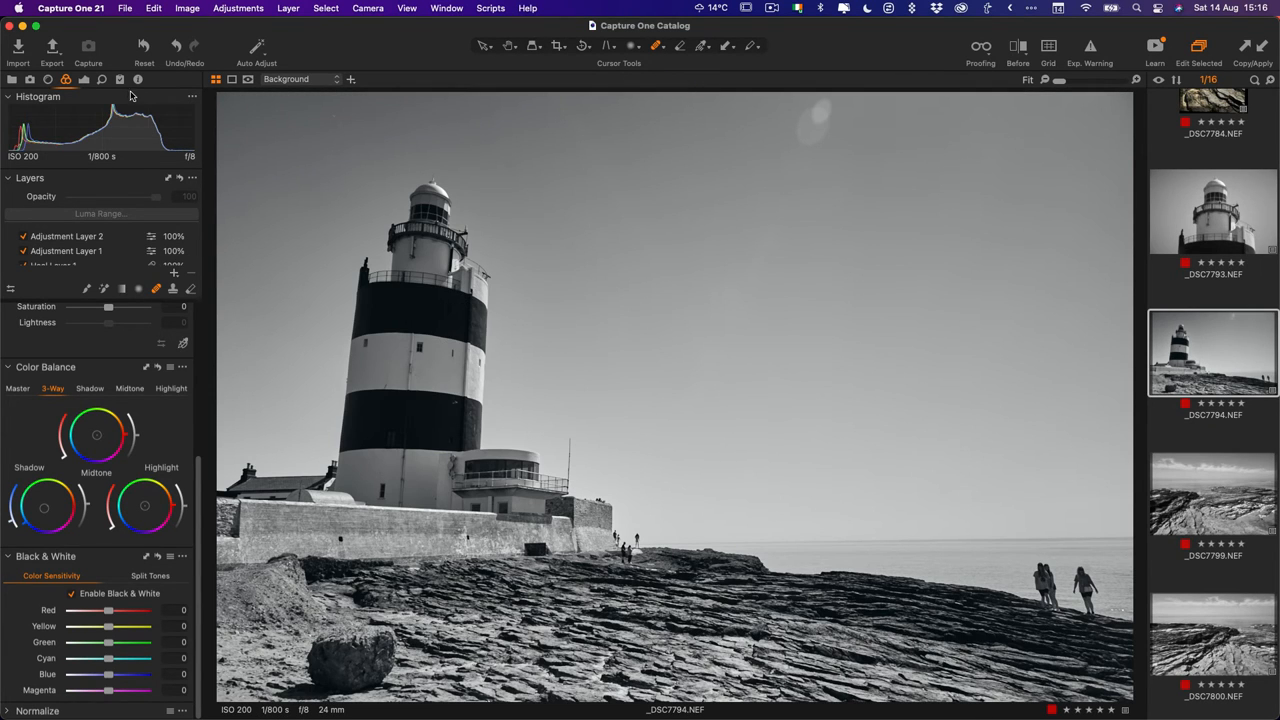
{"action": "mouse_move", "coordinate": [112, 92]}
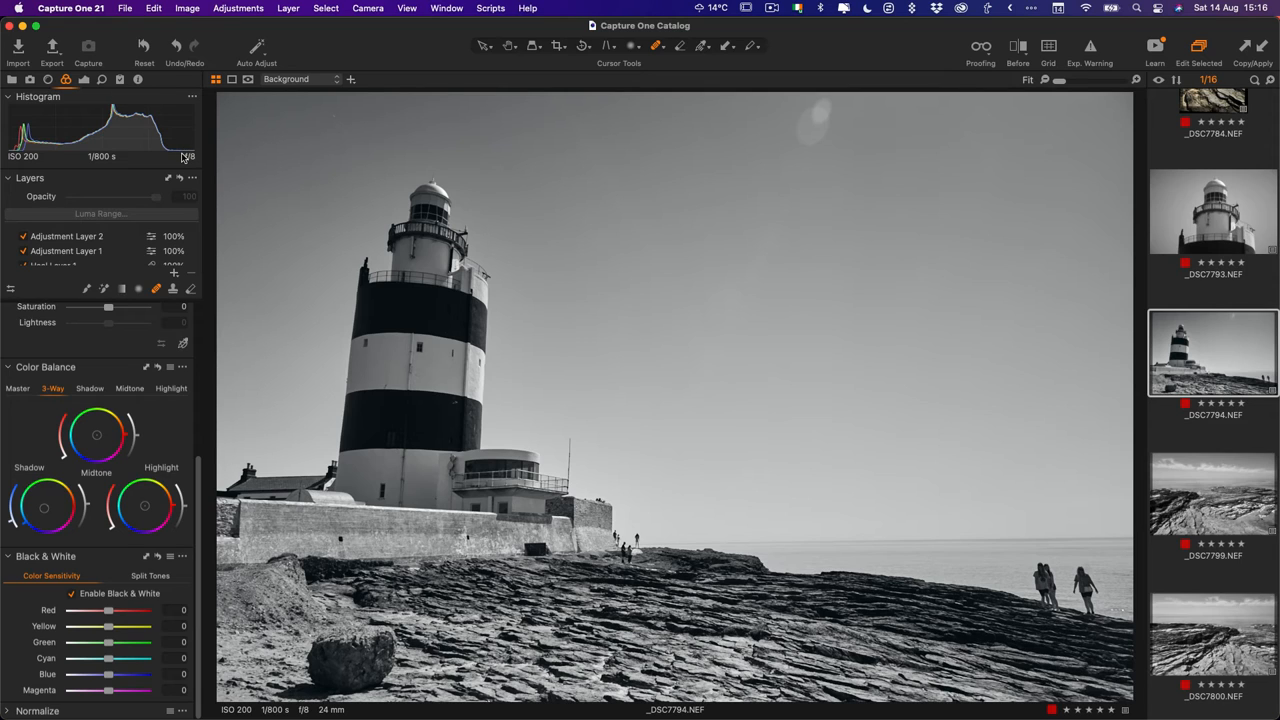
{"action": "mouse_move", "coordinate": [92, 84]}
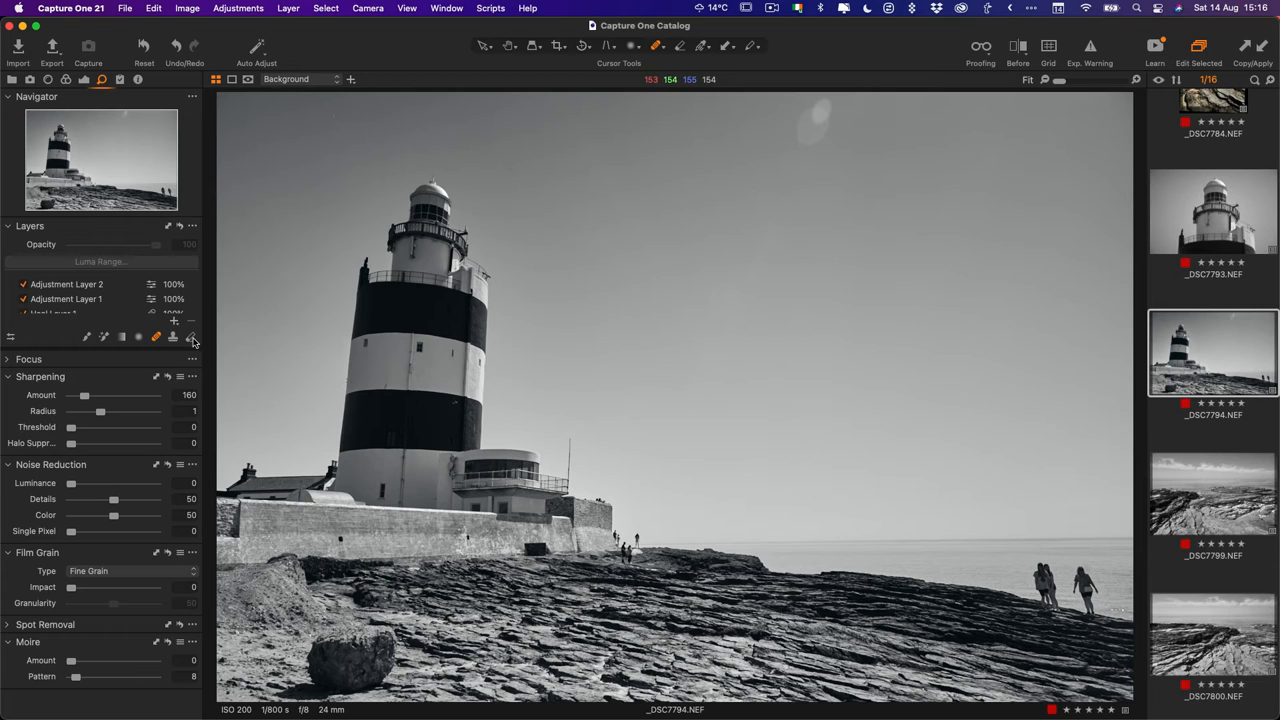
Step: Copy _DSC7794's Sharpening tool settings and confirm in the Adjustments Clipboard
{"action": "left_click", "coordinate": [190, 336]}
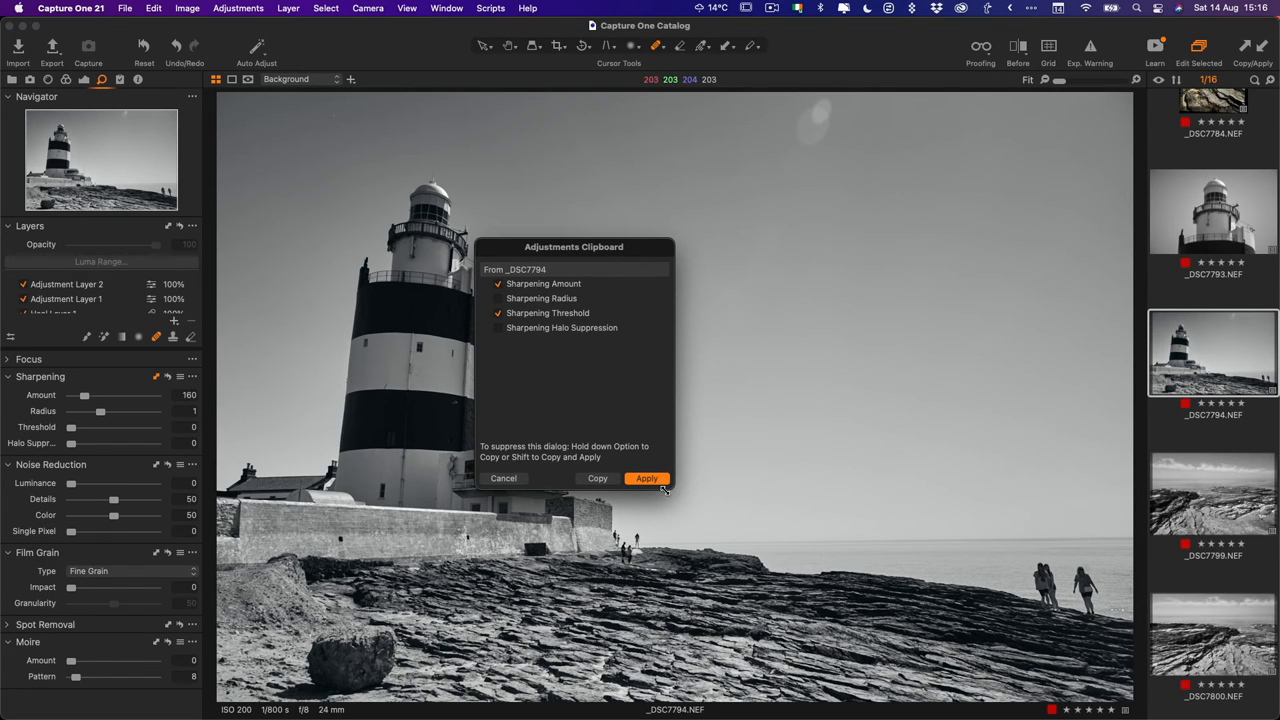
{"action": "left_click", "coordinate": [646, 480]}
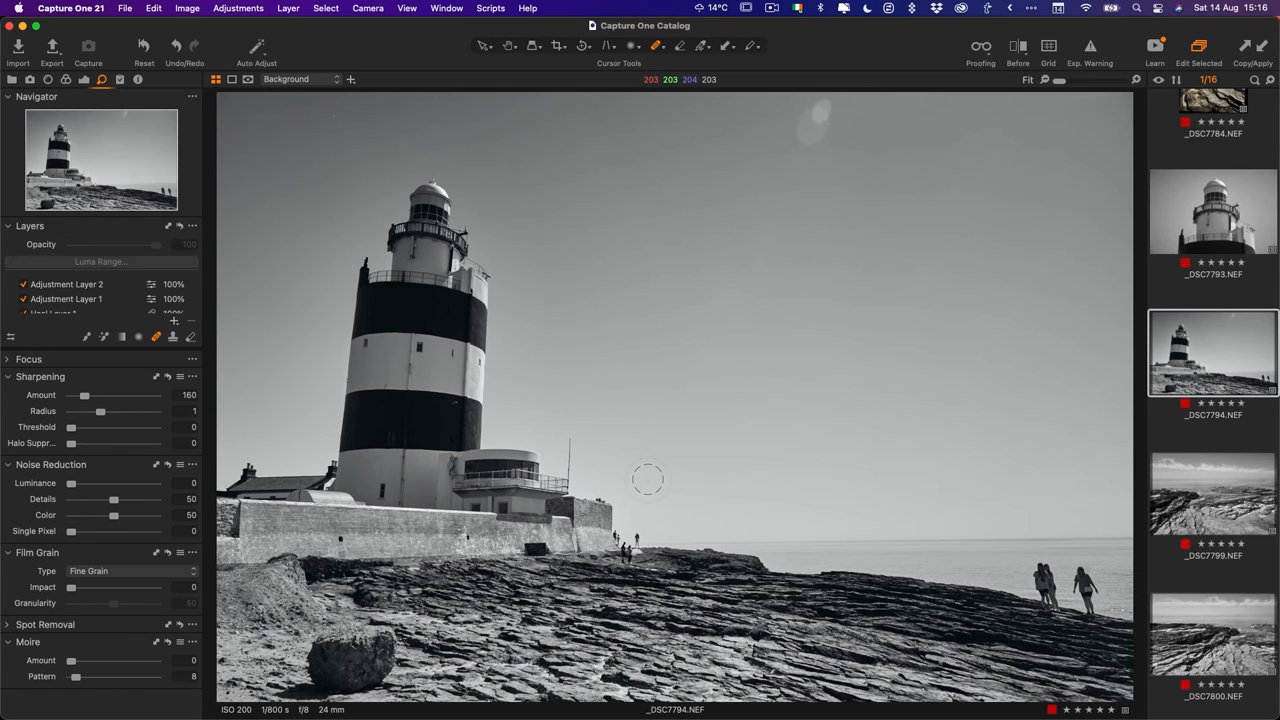
{"action": "mouse_move", "coordinate": [696, 316]}
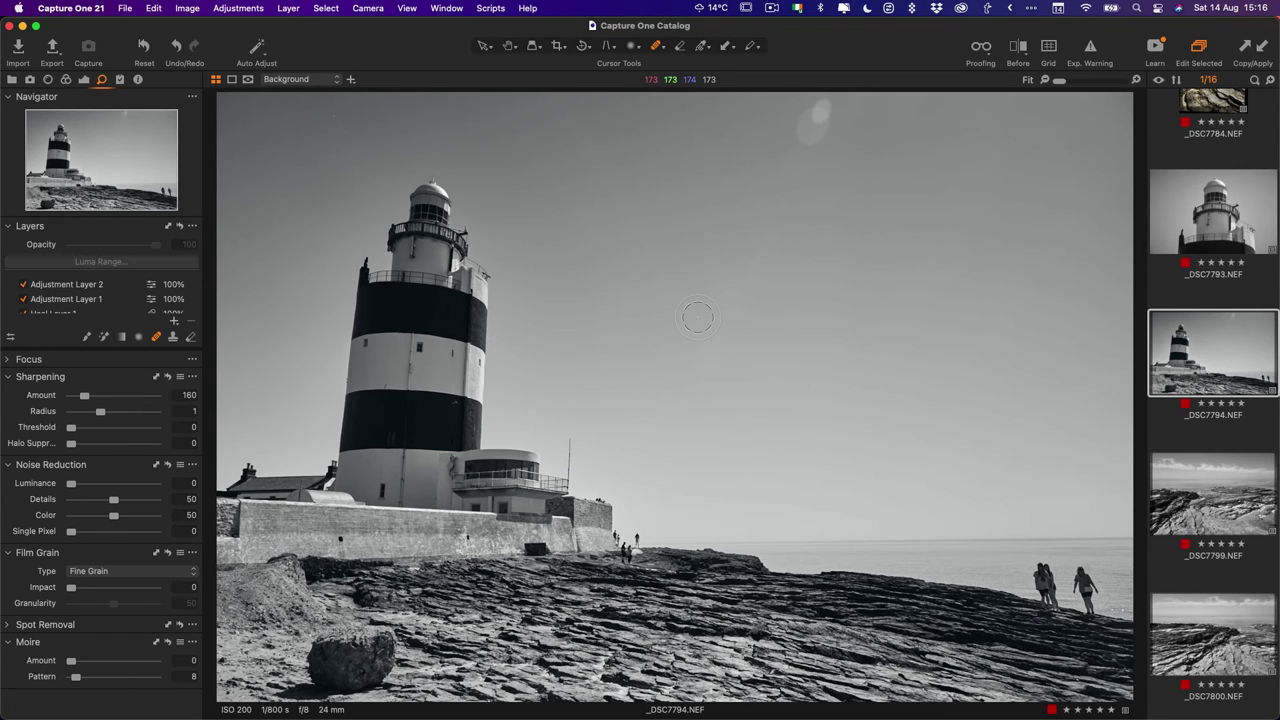